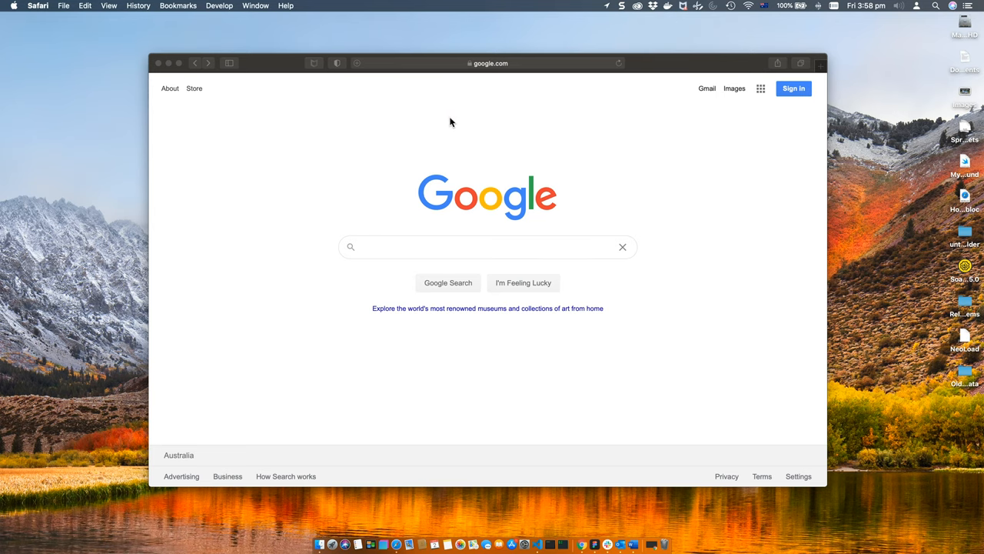
pyautogui.moveTo(492, 59)
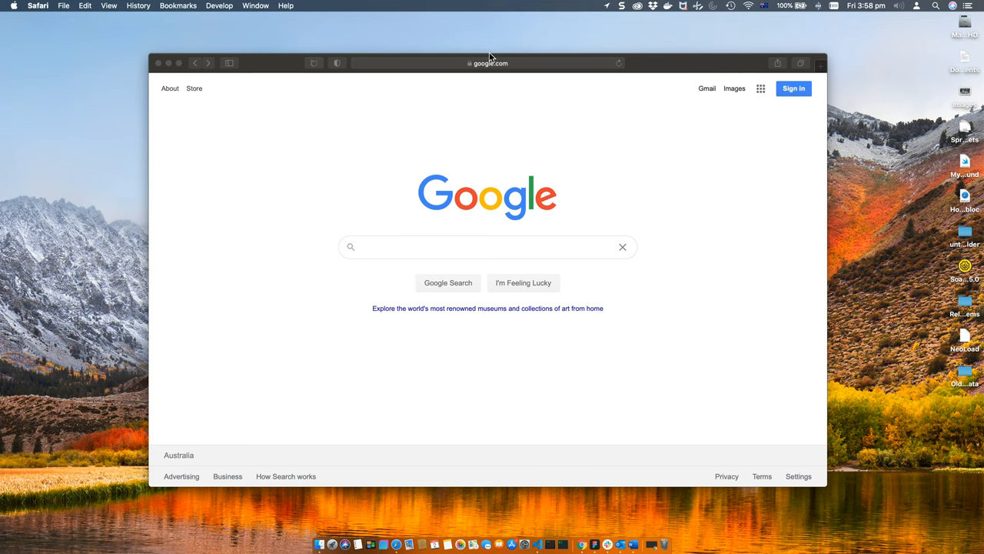
pyautogui.click(489, 64)
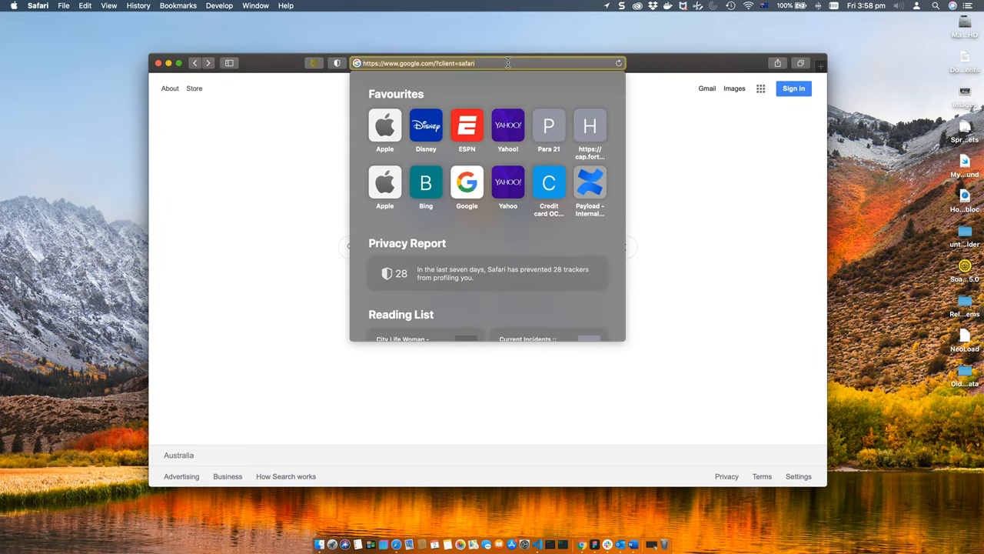
pyautogui.write('https://dev.acquia.com/downloads')
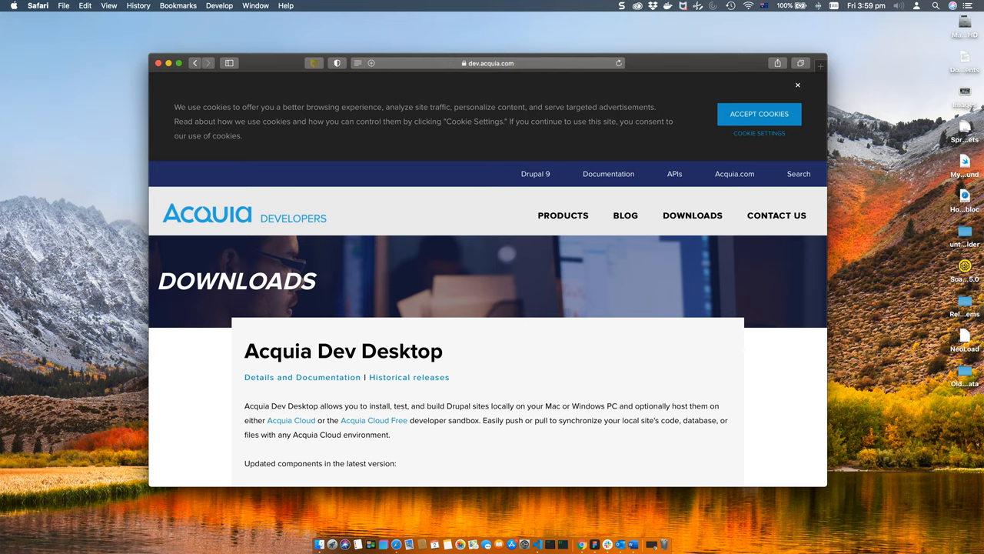
pyautogui.moveTo(396, 334)
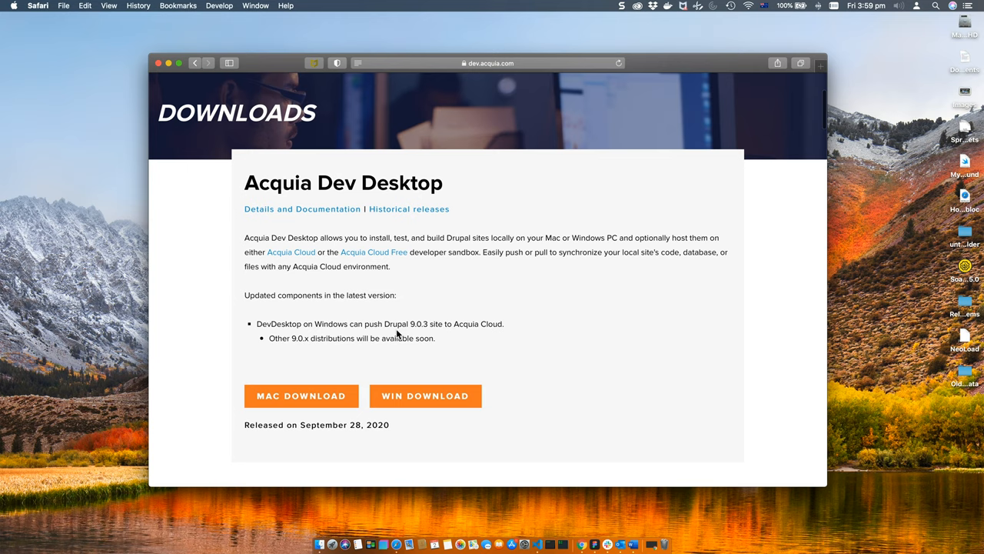
# Download the Mac Dev Desktop .dmg, allowing downloads from dev.acquia.com, and show the downloads list.
pyautogui.scroll(-3)
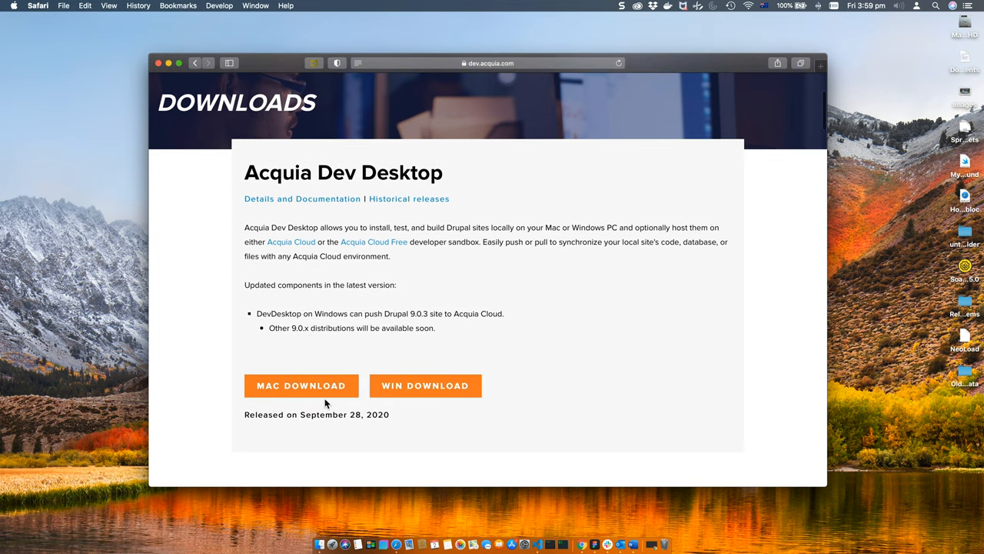
pyautogui.moveTo(416, 400)
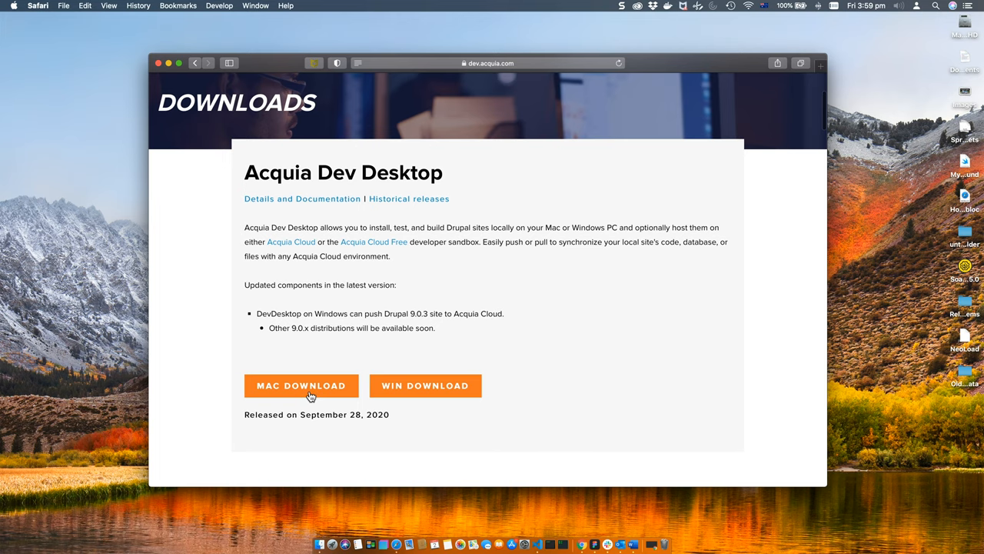
pyautogui.click(302, 385)
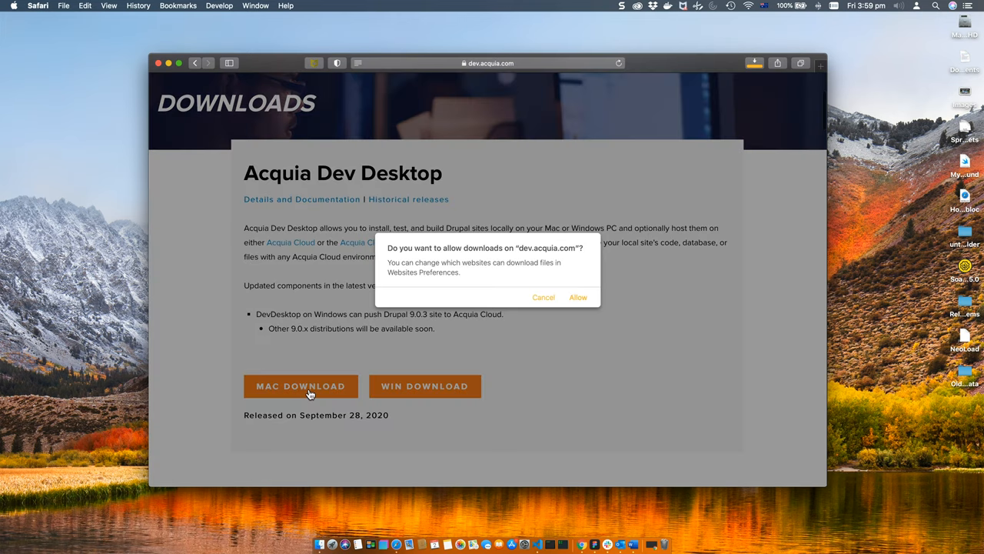
pyautogui.moveTo(557, 262)
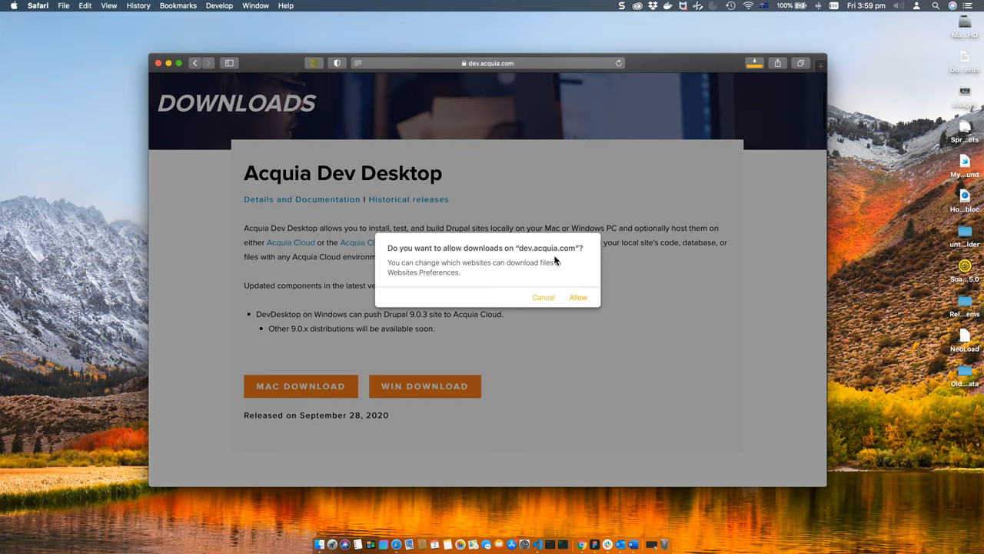
pyautogui.moveTo(493, 283)
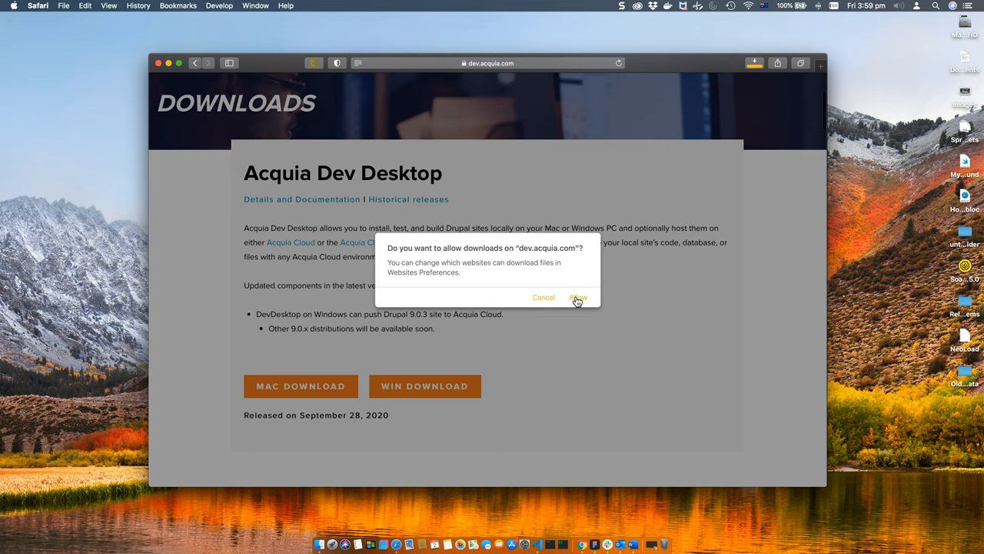
pyautogui.click(578, 299)
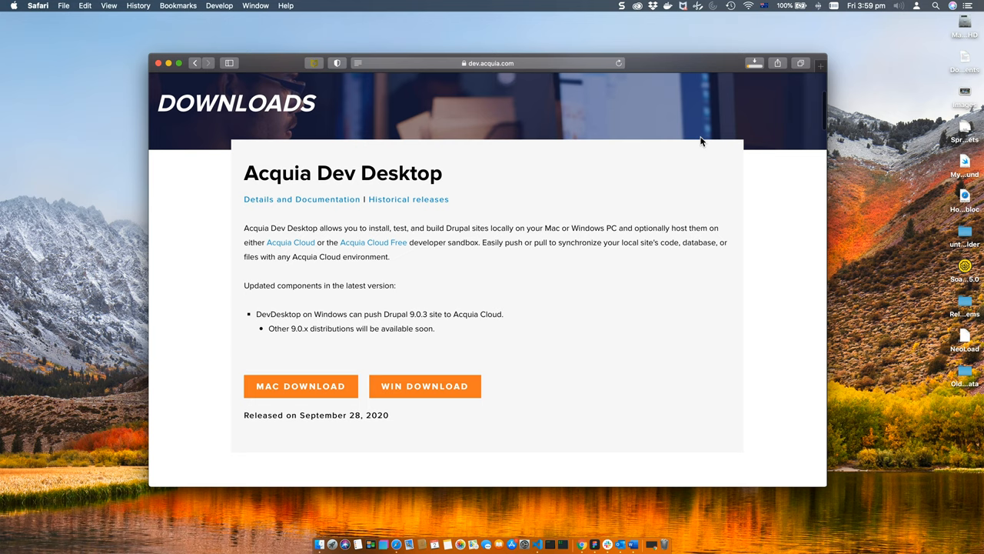
pyautogui.moveTo(757, 72)
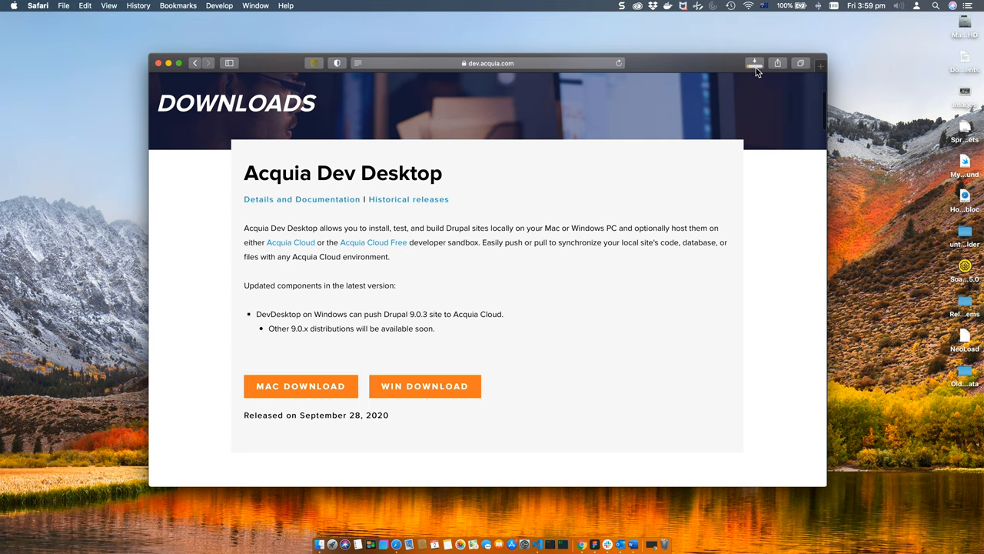
pyautogui.moveTo(753, 63)
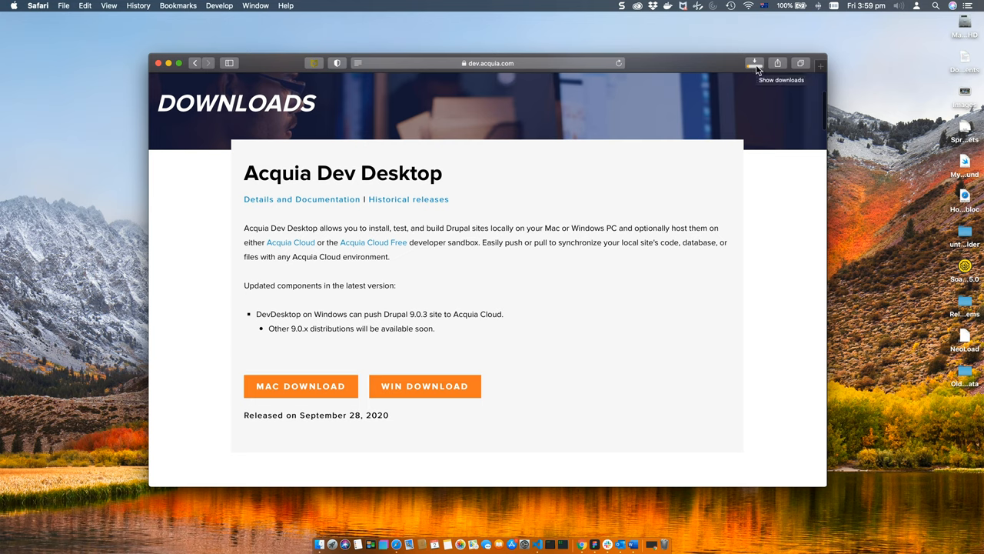
pyautogui.click(754, 63)
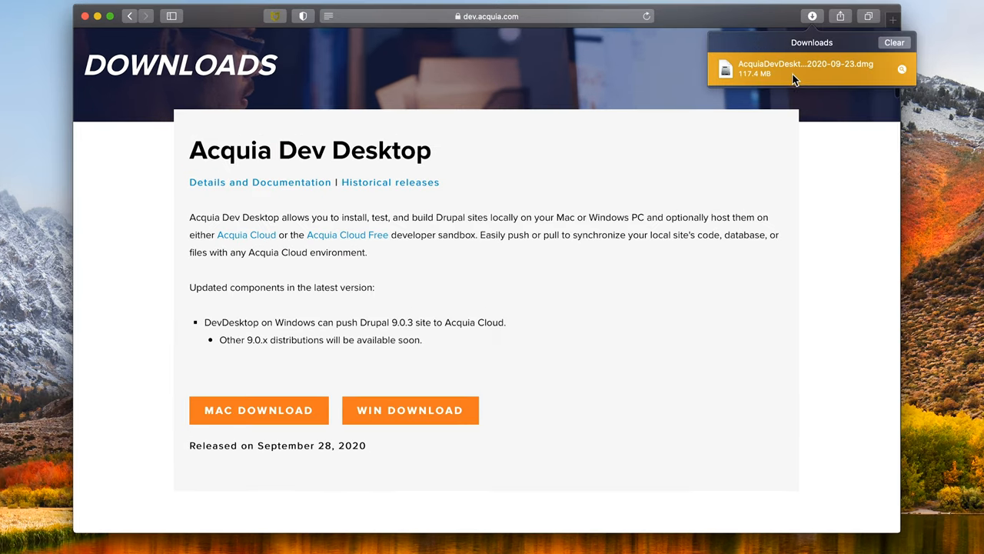
# Mount the downloaded AcquiaDevDesktop disk image and close Safari.
pyautogui.click(817, 80)
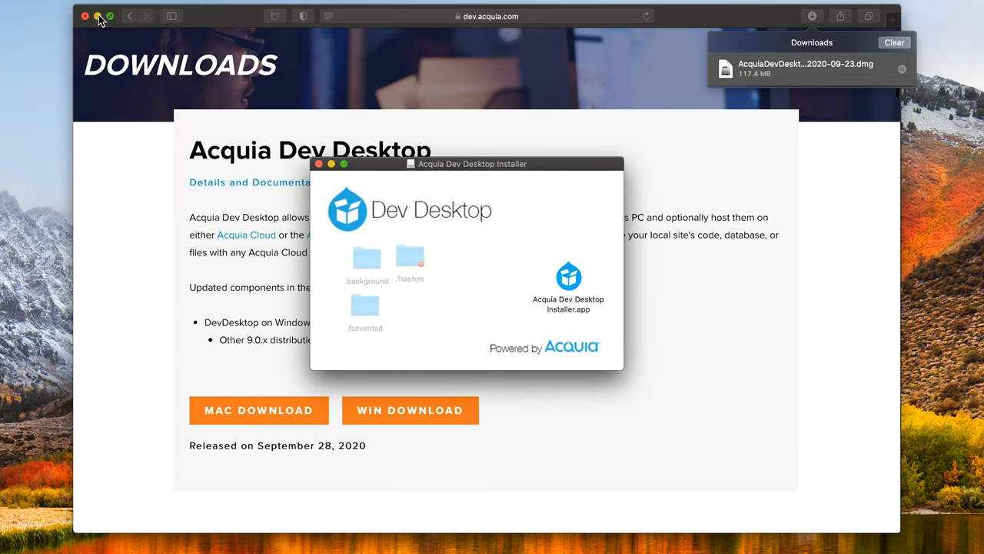
pyautogui.click(86, 16)
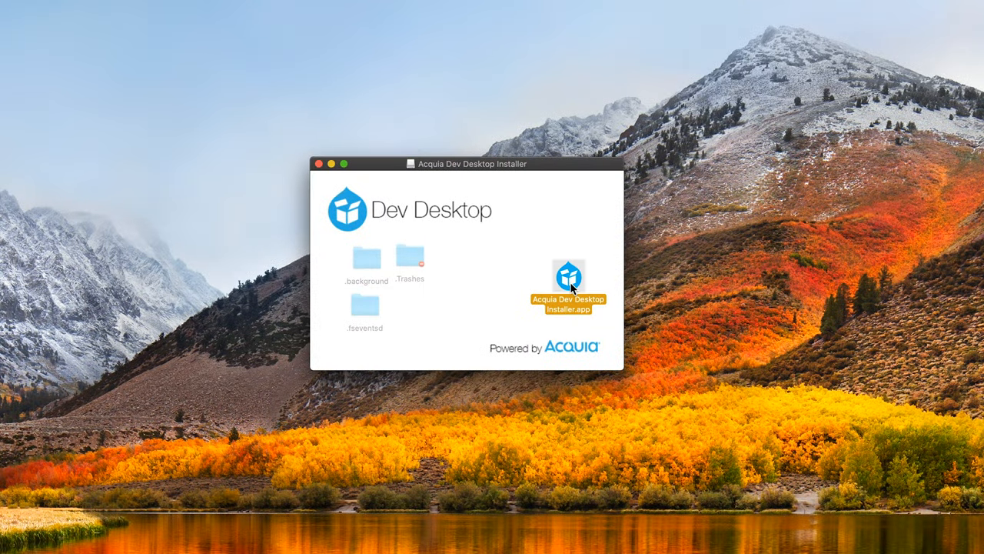
# Launch Acquia Dev Desktop Installer.app past the Gatekeeper warning and administrator approval.
pyautogui.doubleClick(570, 277)
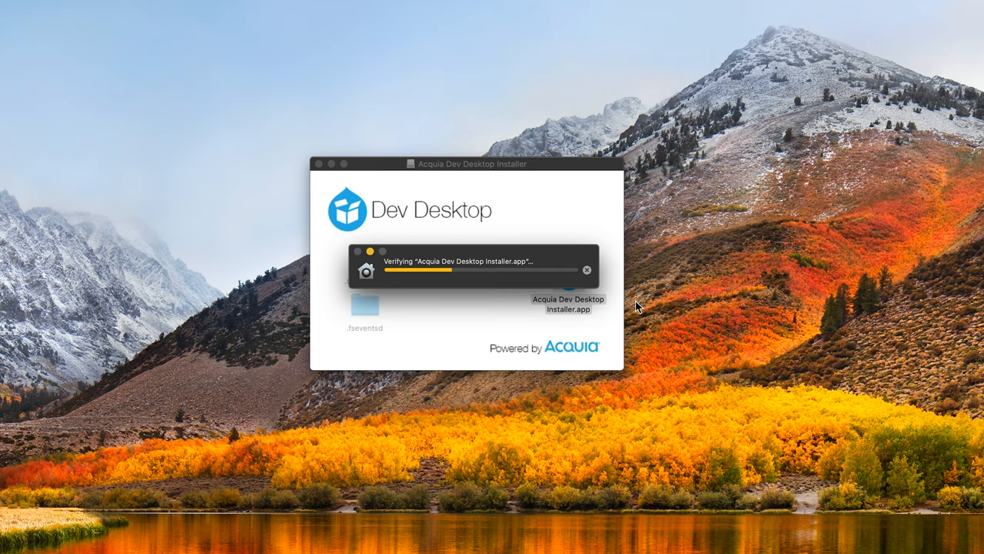
pyautogui.moveTo(455, 317)
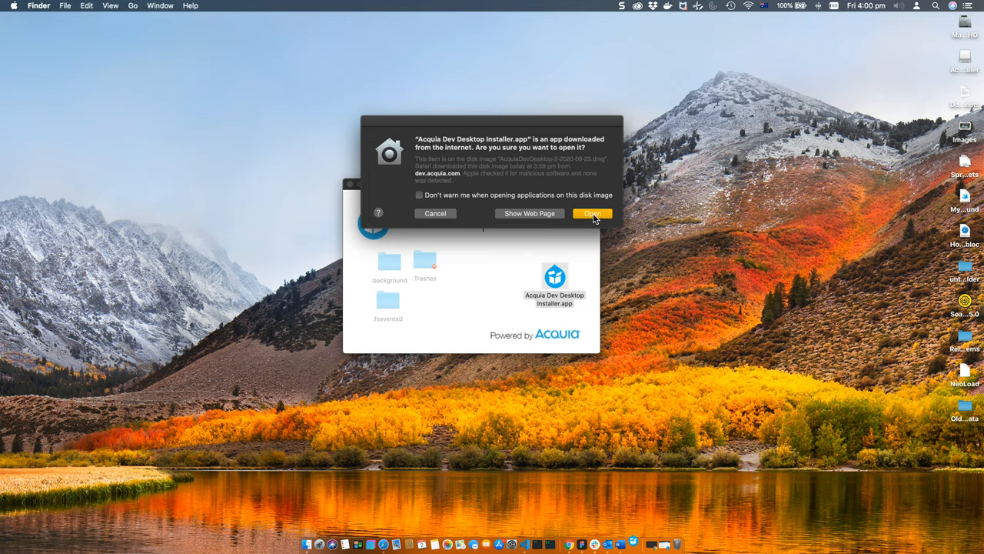
pyautogui.click(591, 212)
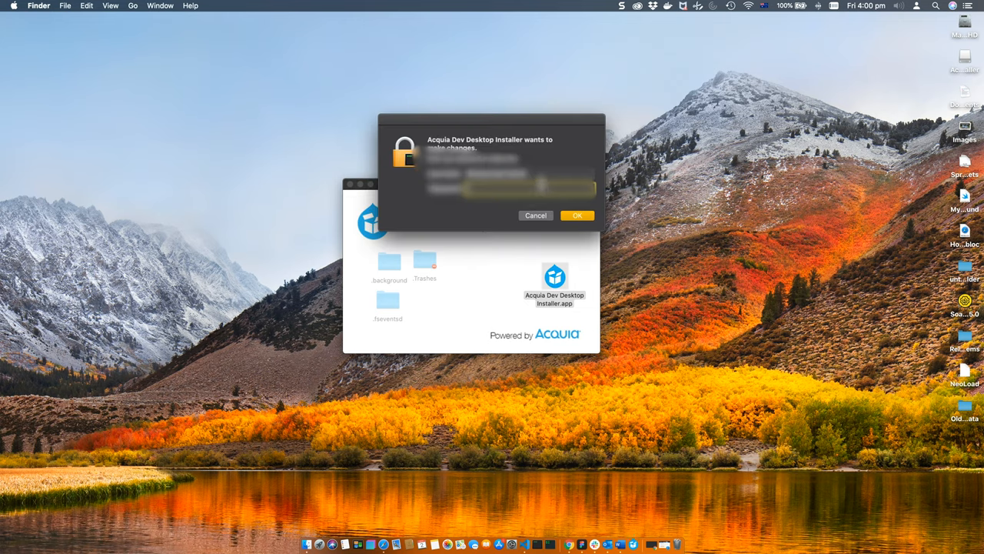
pyautogui.click(578, 215)
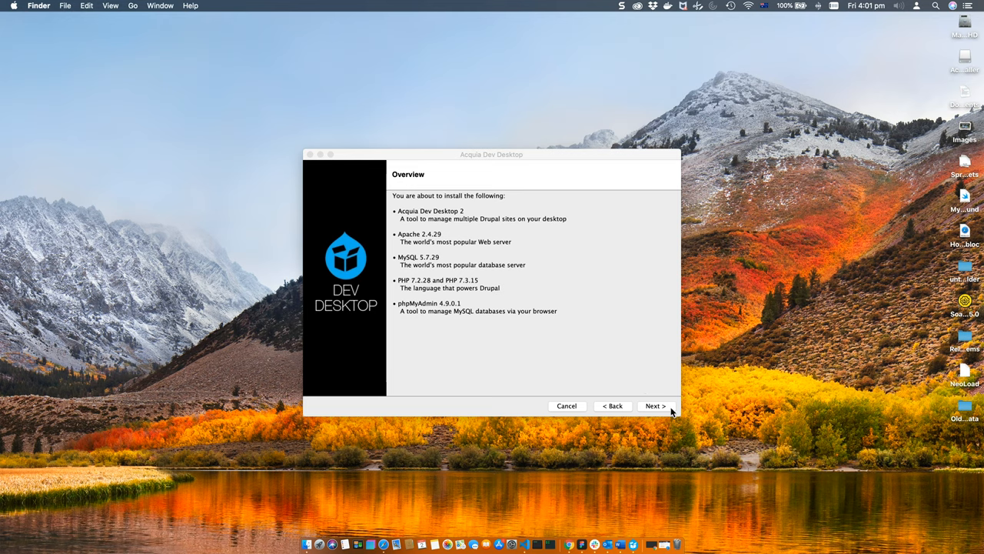
# Accept the license, keep default install locations and start installing Acquia Dev Desktop.
pyautogui.click(655, 406)
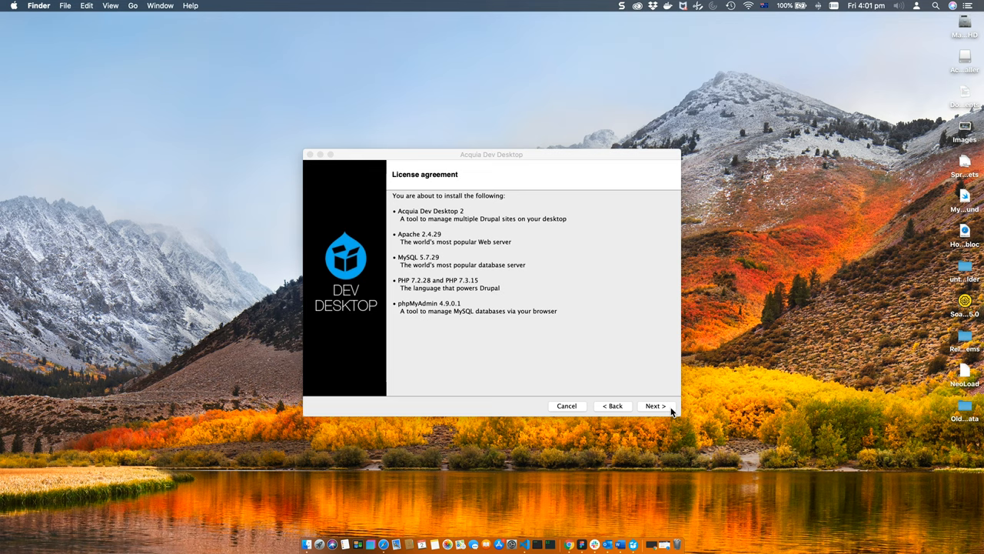
pyautogui.click(655, 406)
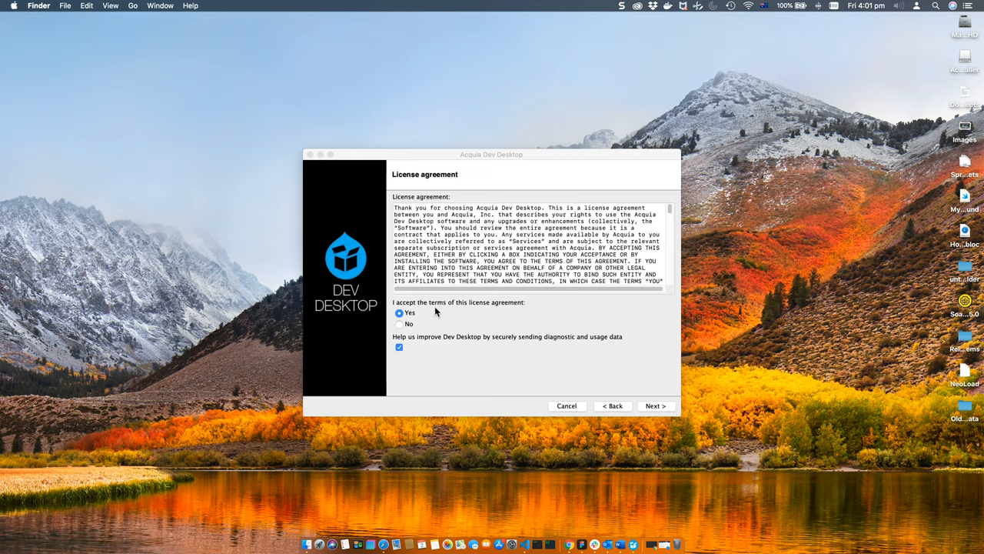
pyautogui.moveTo(627, 378)
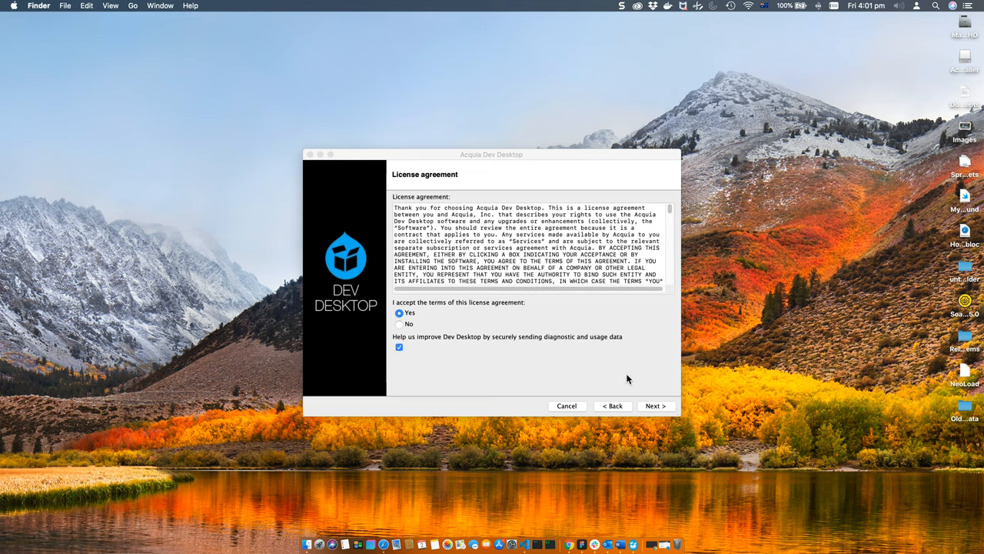
pyautogui.click(656, 406)
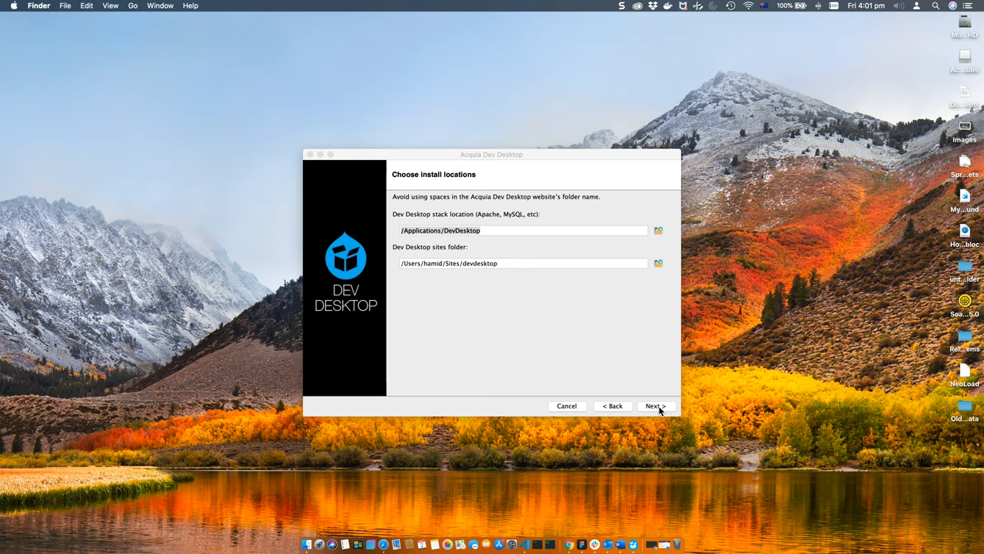
pyautogui.click(654, 406)
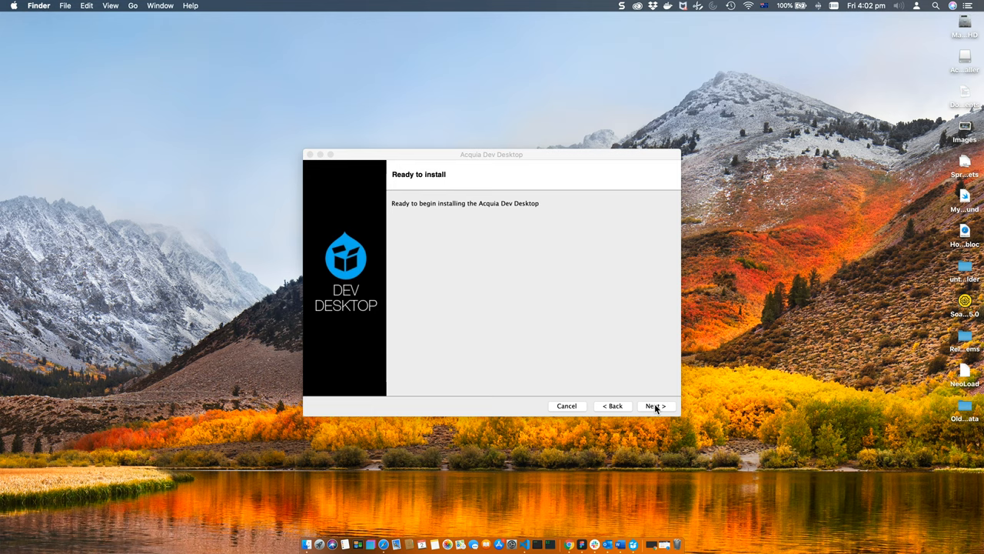
pyautogui.click(655, 406)
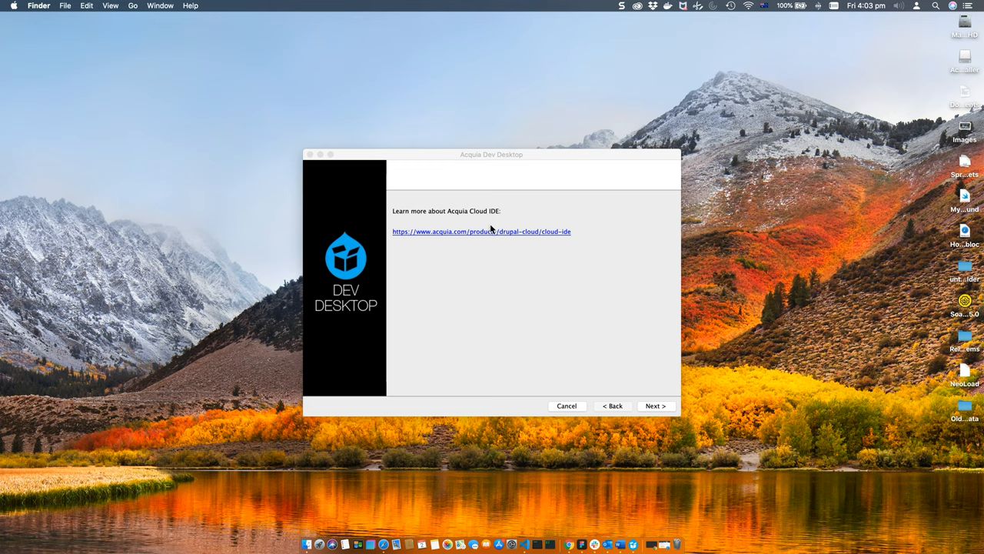
pyautogui.moveTo(512, 243)
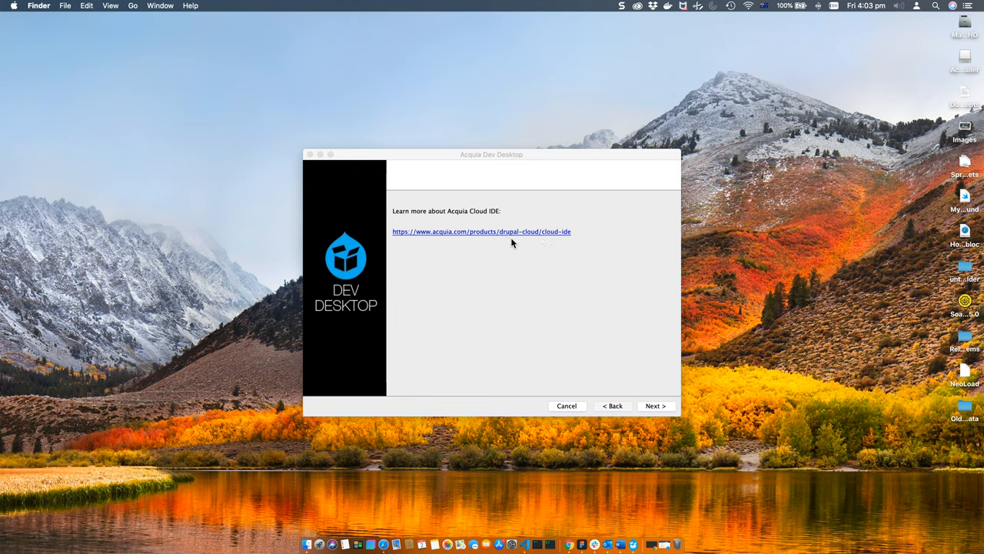
pyautogui.moveTo(644, 390)
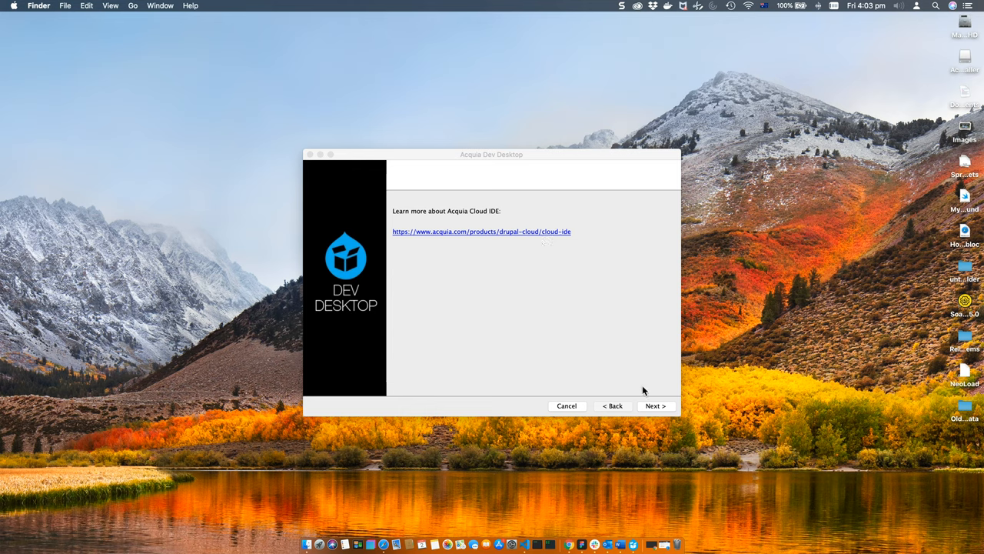
# Skip the Cloud IDE page and finish with 'Launch Acquia Dev Desktop' enabled.
pyautogui.click(655, 407)
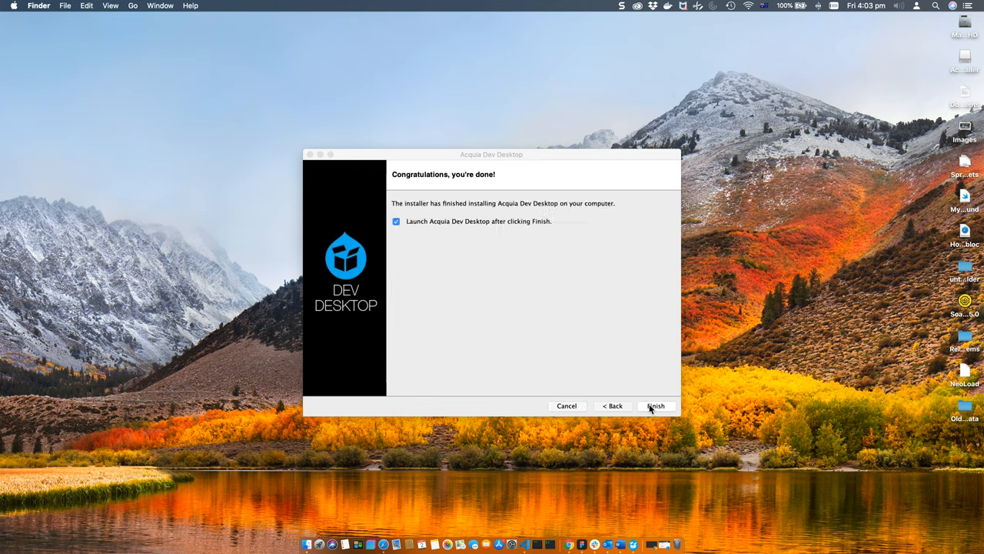
pyautogui.moveTo(524, 225)
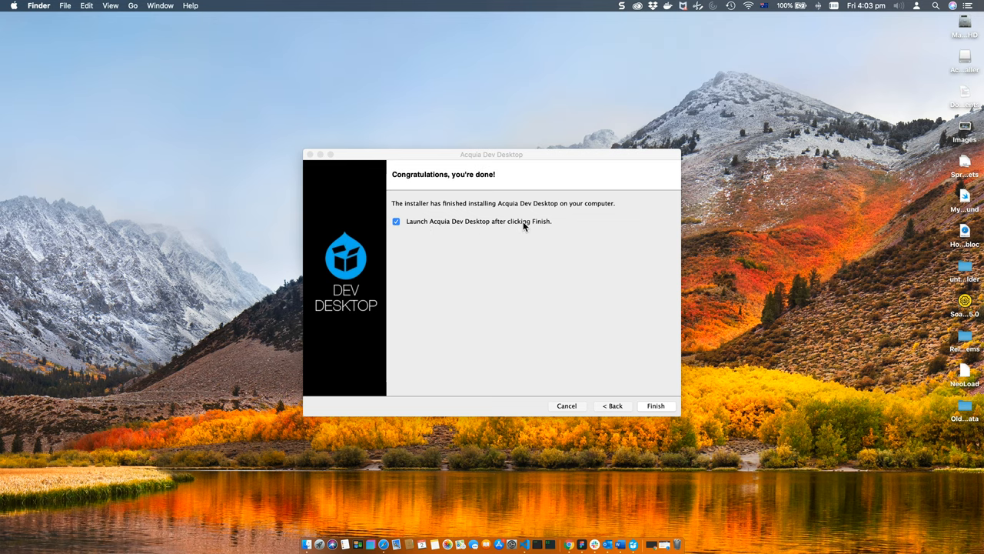
pyautogui.click(656, 406)
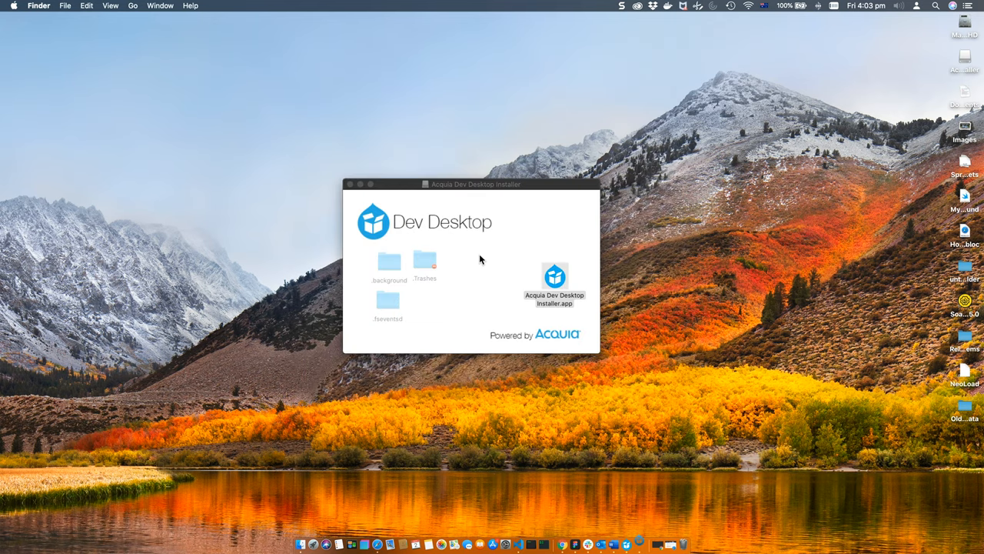
# Dismiss the Welcome window and choose Get Started to create a new local site.
pyautogui.doubleClick(554, 277)
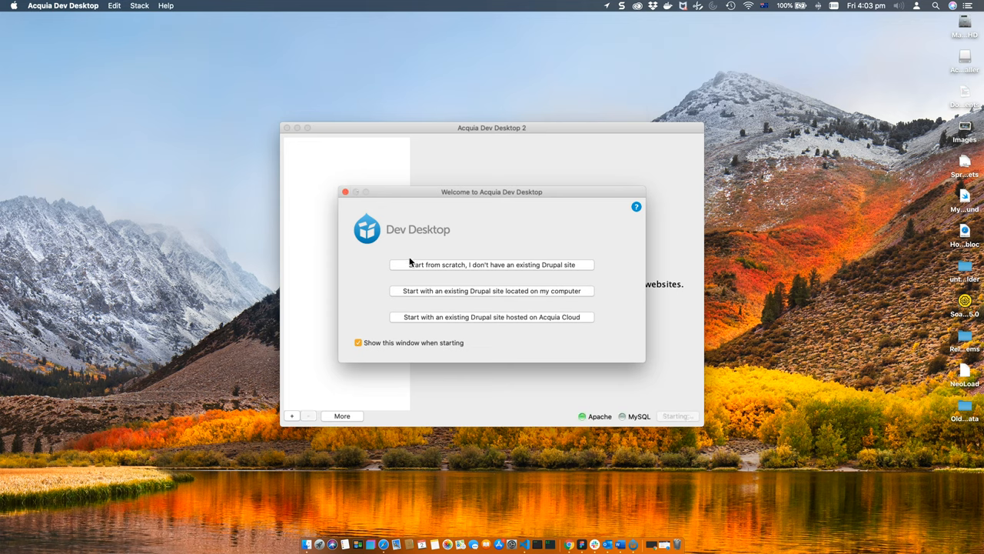
pyautogui.moveTo(510, 275)
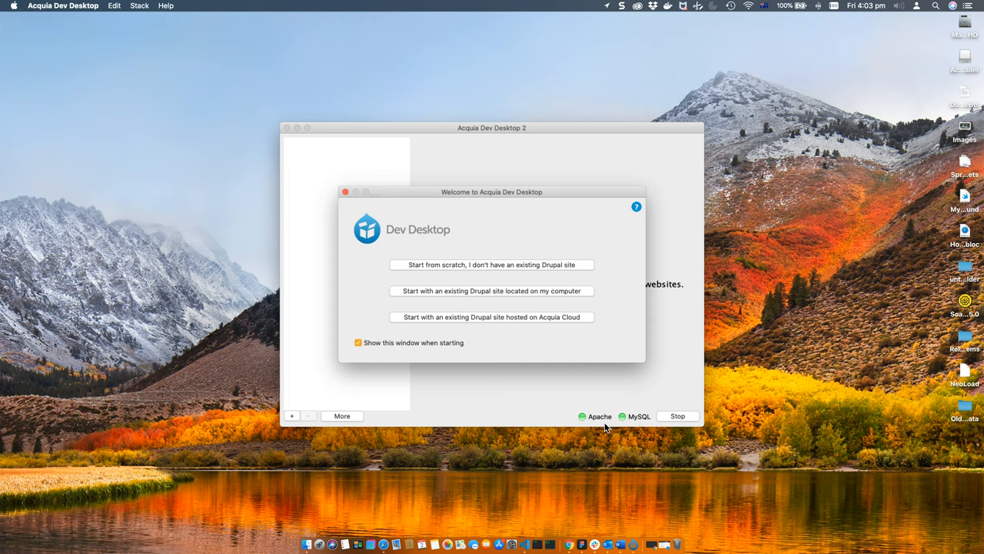
pyautogui.moveTo(622, 427)
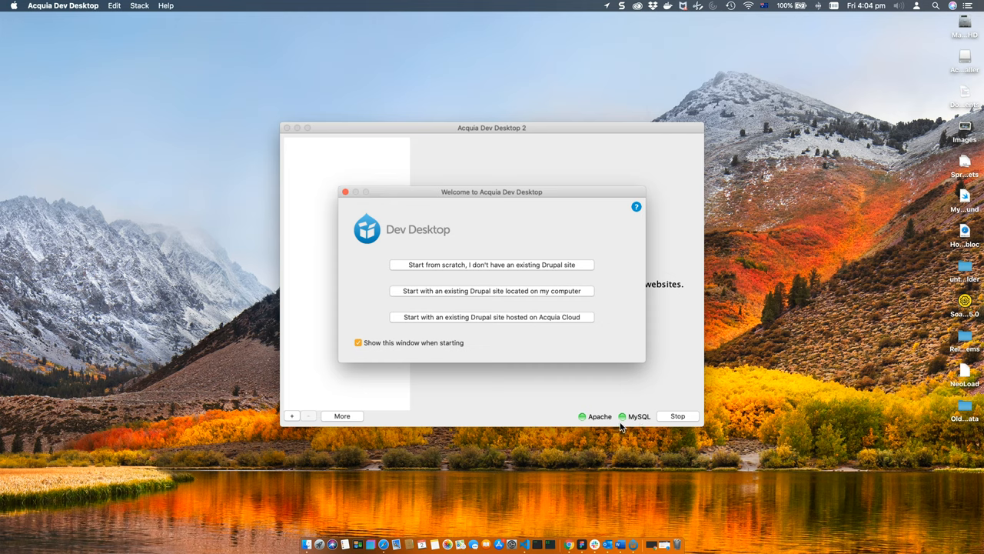
pyautogui.moveTo(461, 428)
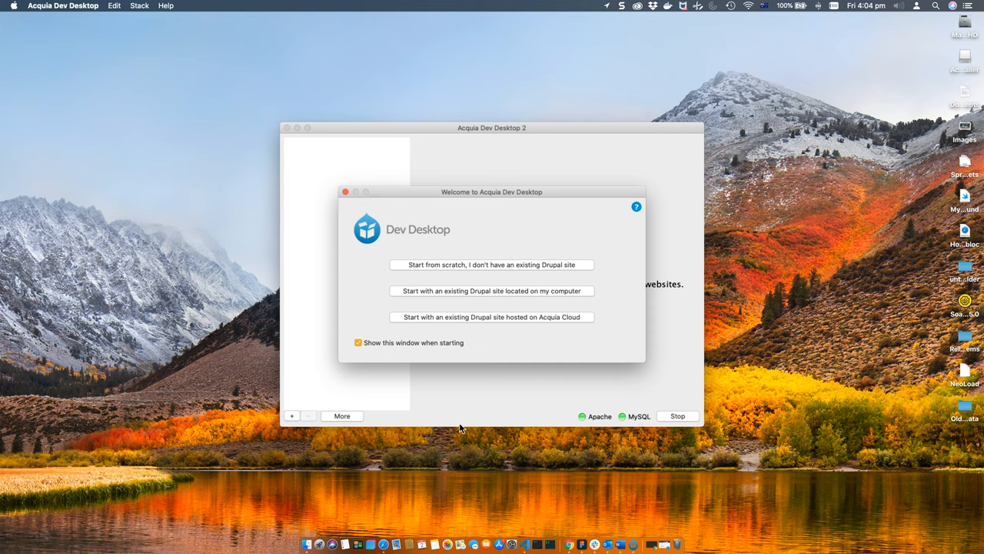
pyautogui.moveTo(504, 274)
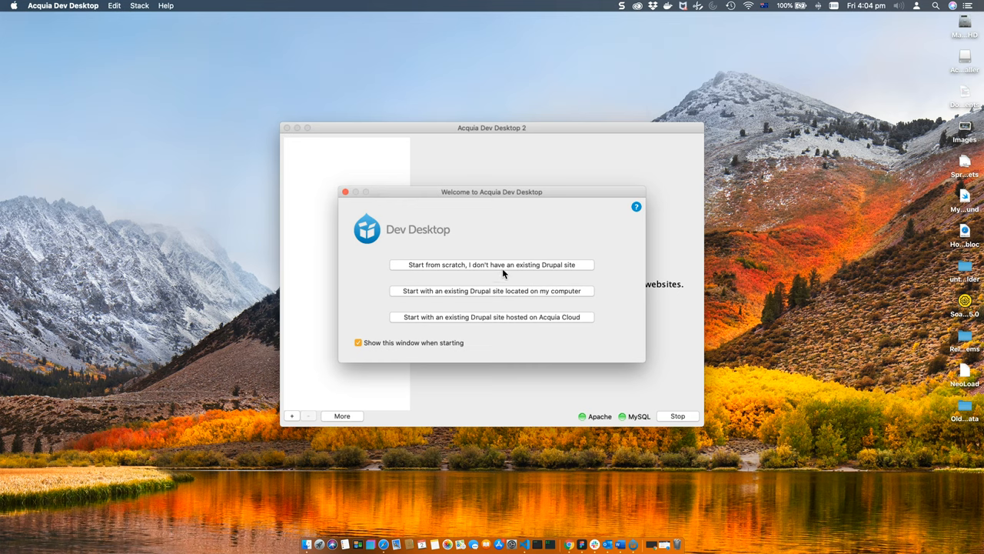
pyautogui.moveTo(467, 301)
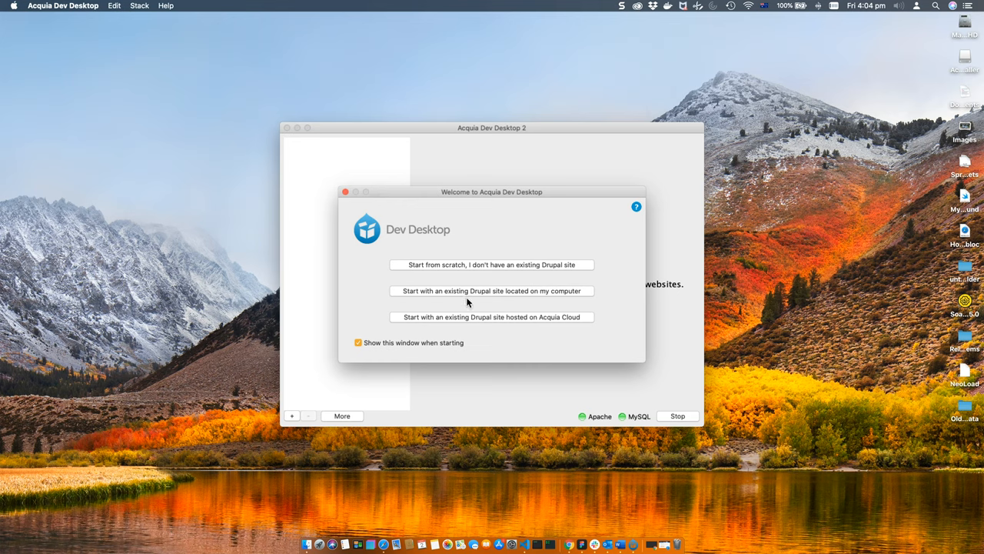
pyautogui.moveTo(420, 336)
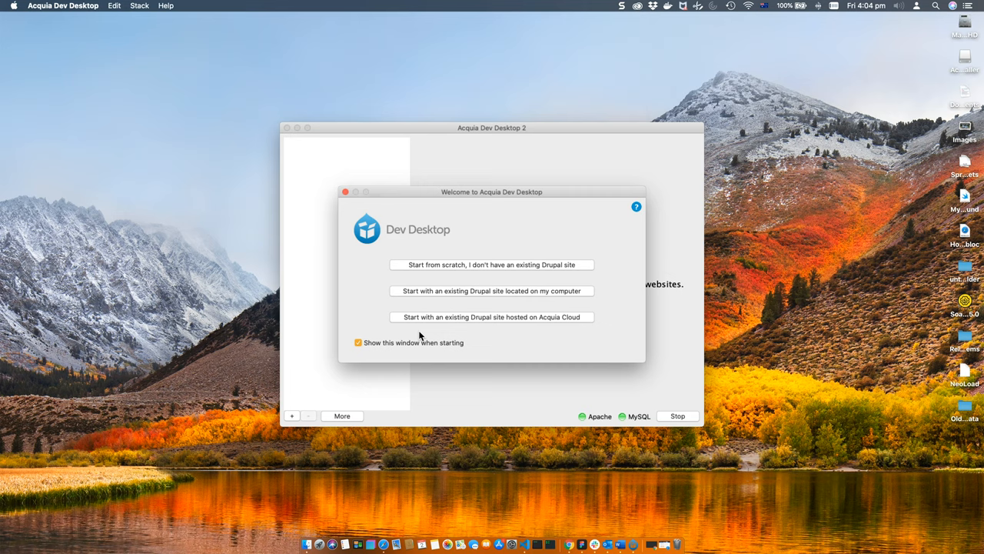
pyautogui.moveTo(557, 329)
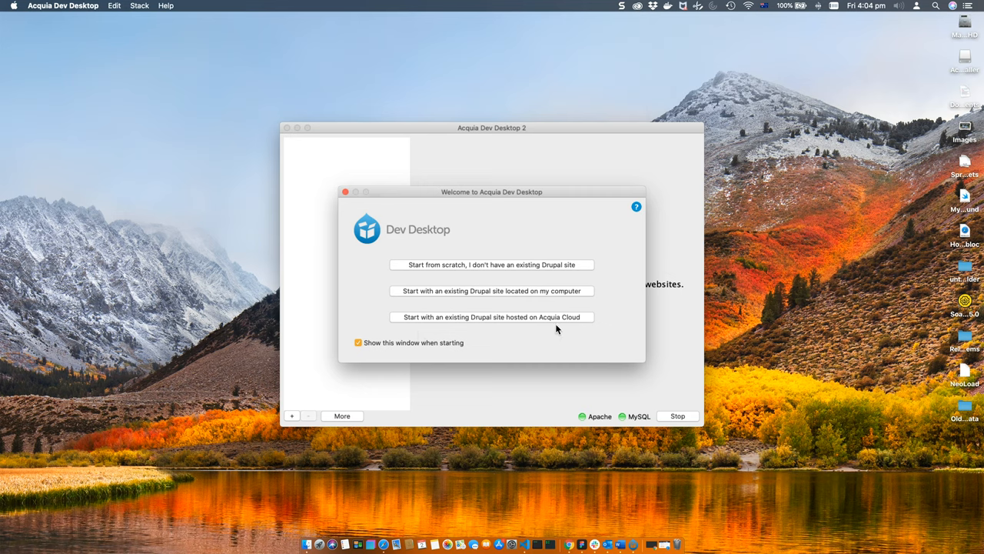
pyautogui.click(344, 191)
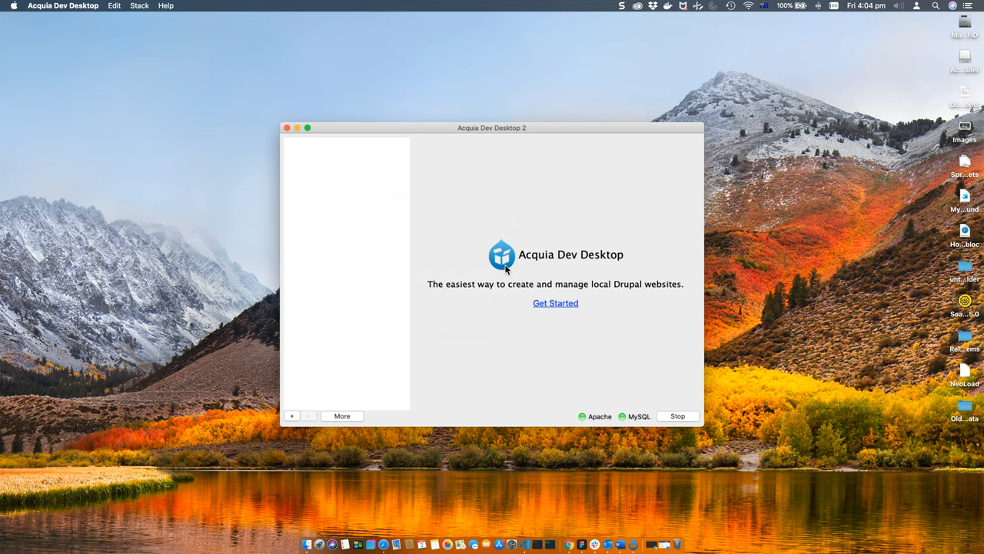
pyautogui.click(555, 302)
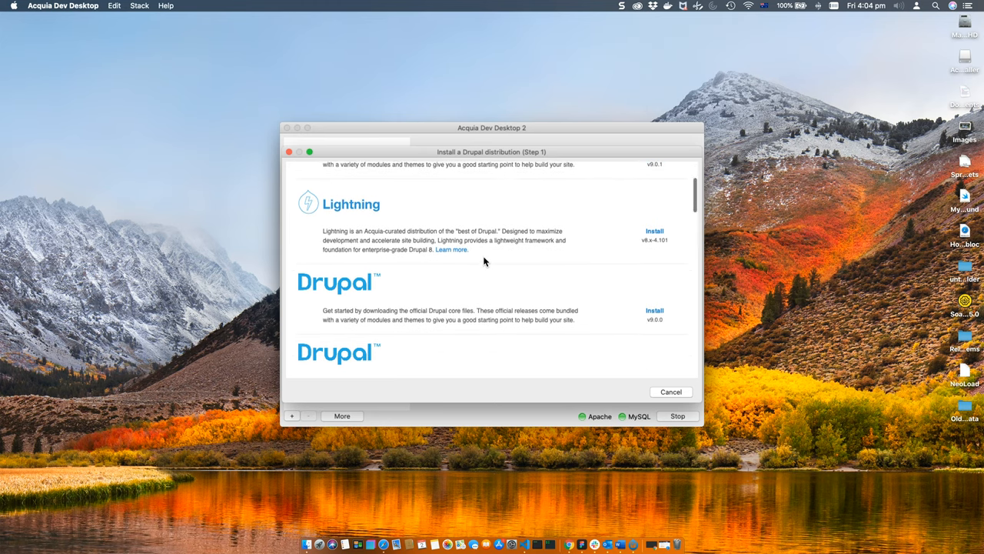
# Scroll through the 'Select a Drupal distribution' list.
pyautogui.scroll(-3)
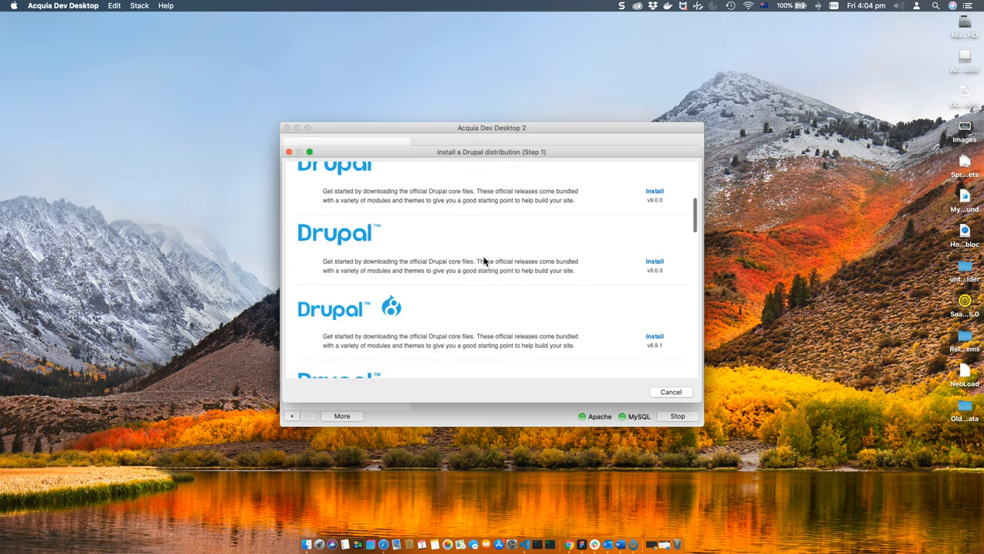
pyautogui.scroll(-3)
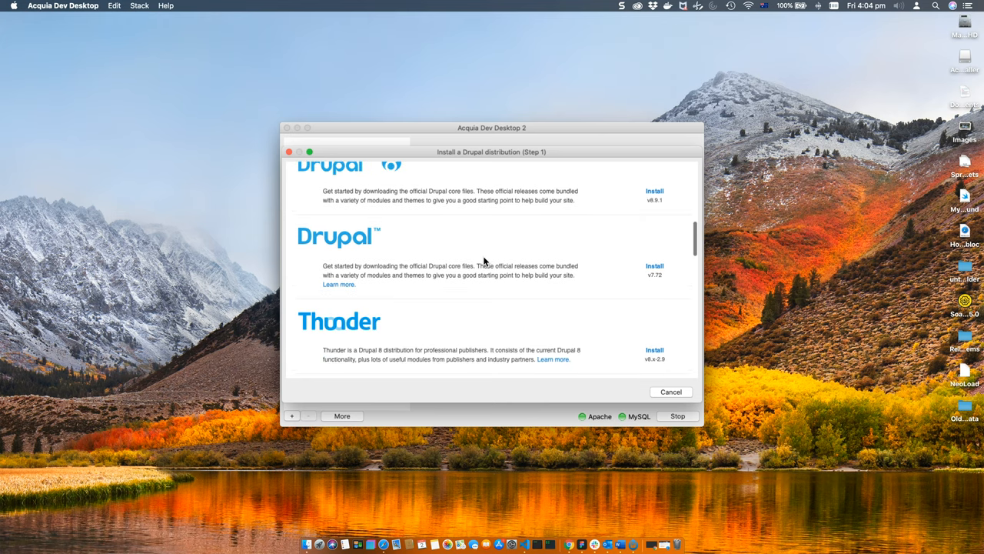
pyautogui.scroll(-3)
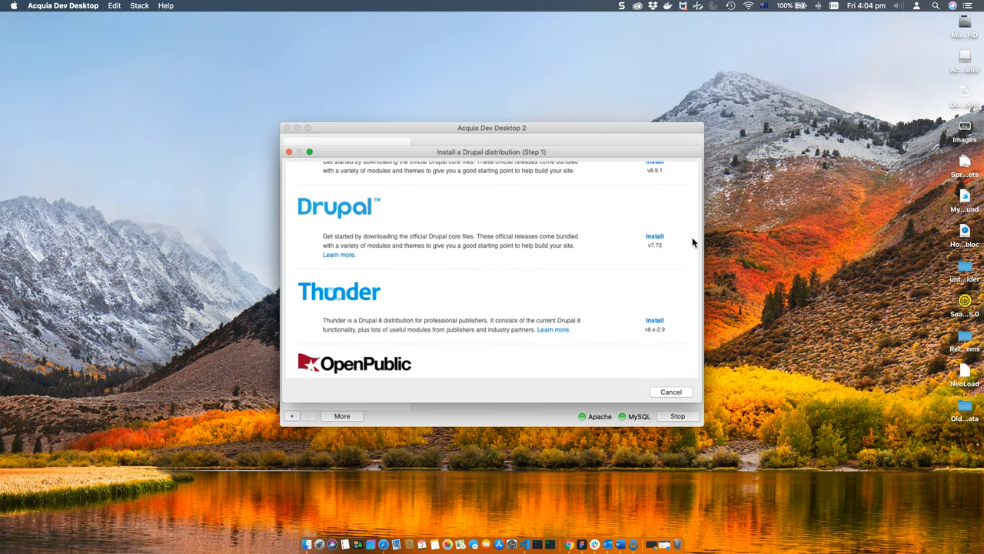
pyautogui.scroll(-3)
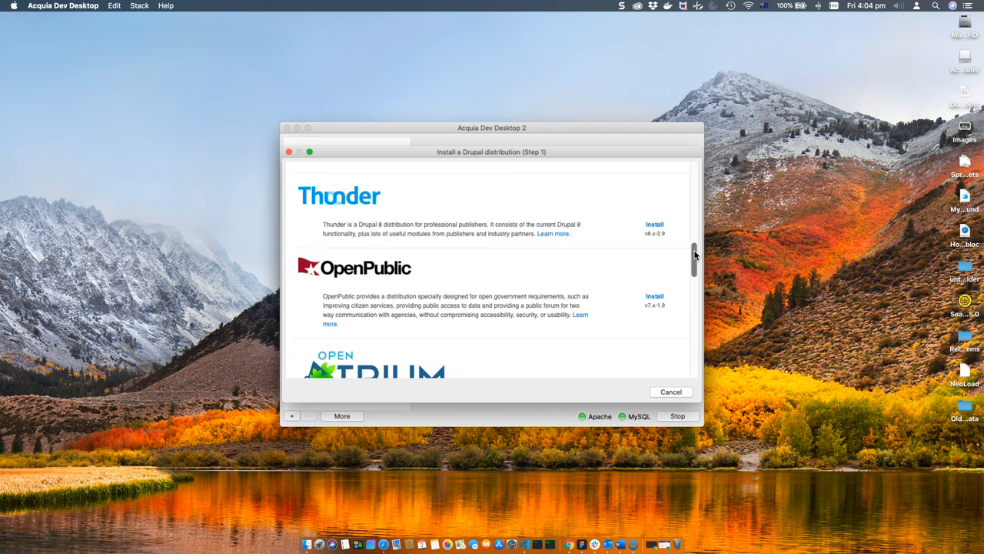
pyautogui.scroll(-3)
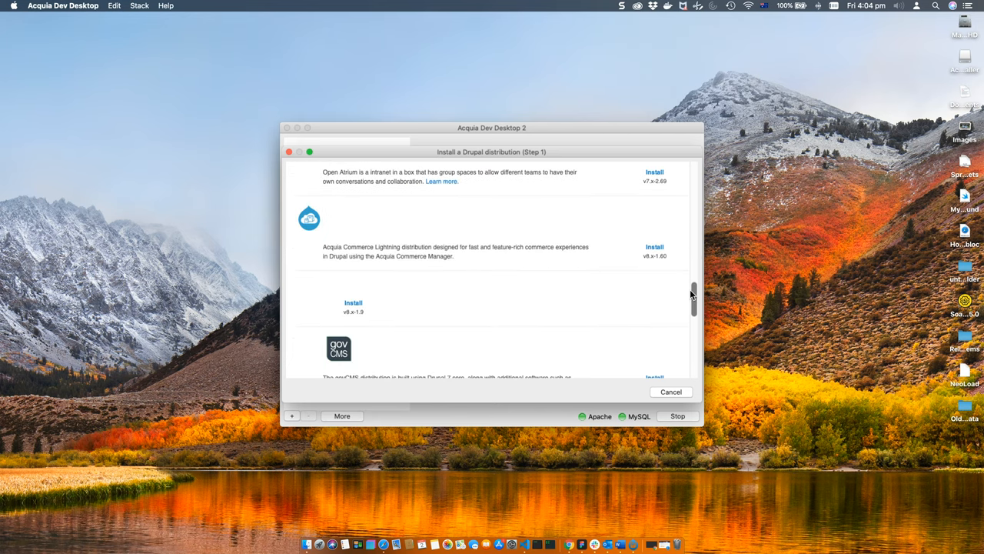
pyautogui.scroll(-3)
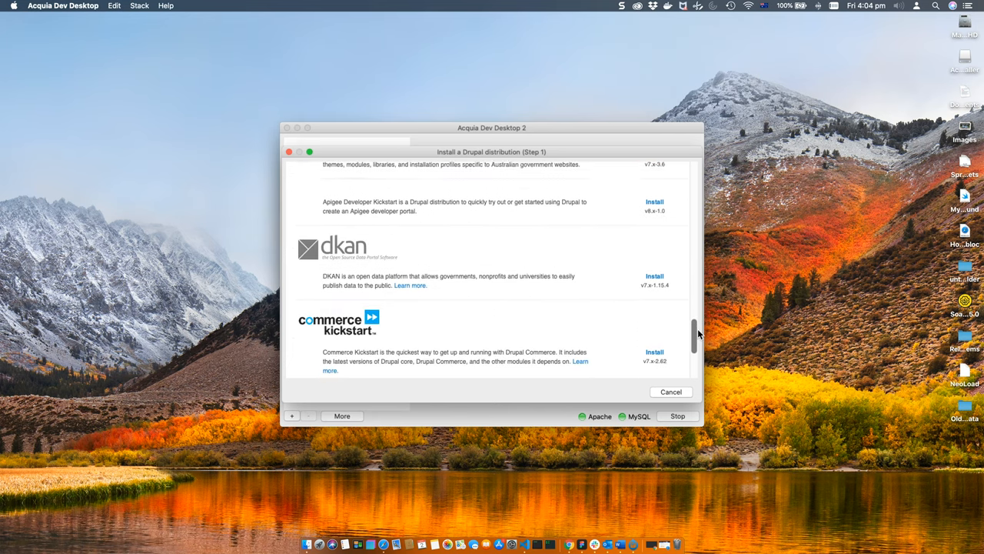
pyautogui.scroll(-3)
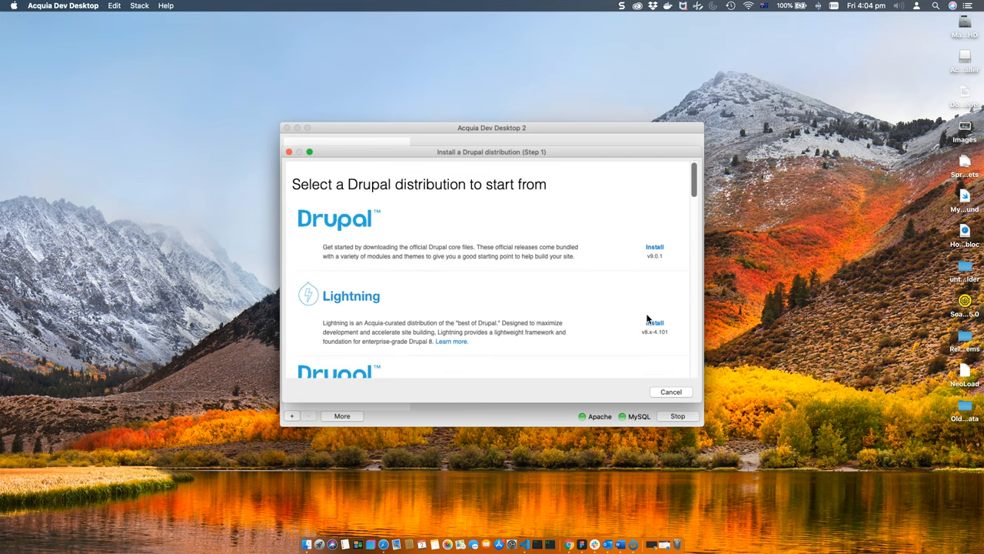
pyautogui.moveTo(365, 225)
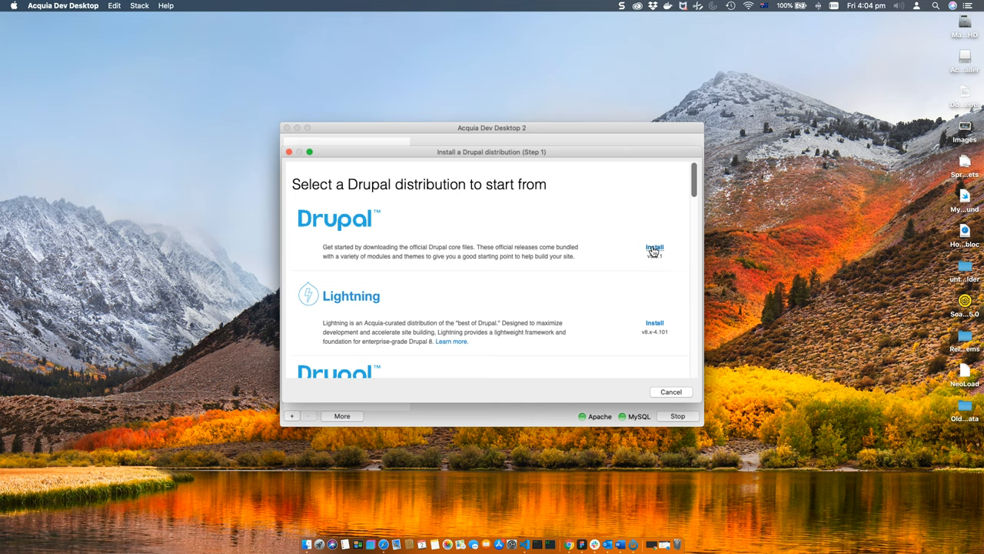
# Install Drupal 9.0.1 with default Step 2 settings, authorising with the macOS password.
pyautogui.click(655, 248)
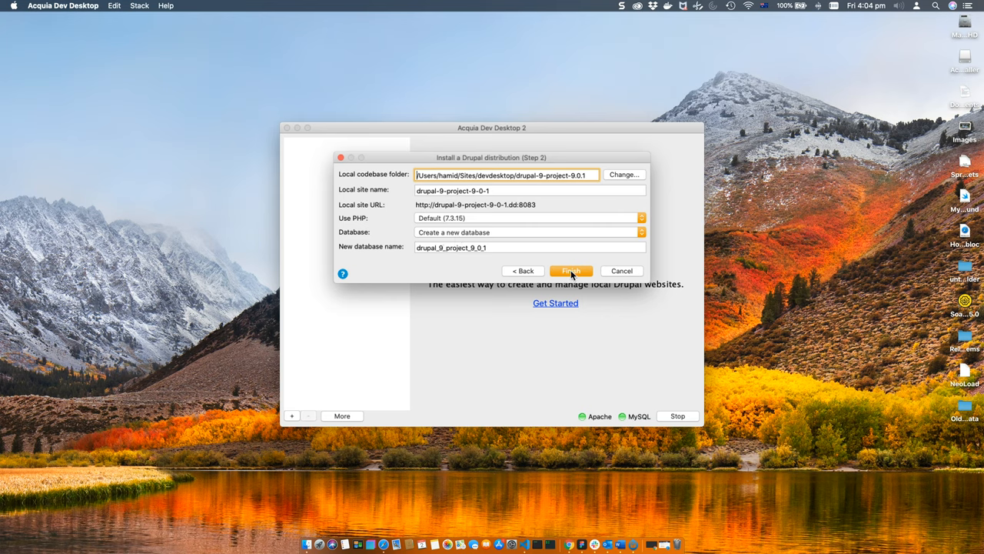
pyautogui.click(571, 270)
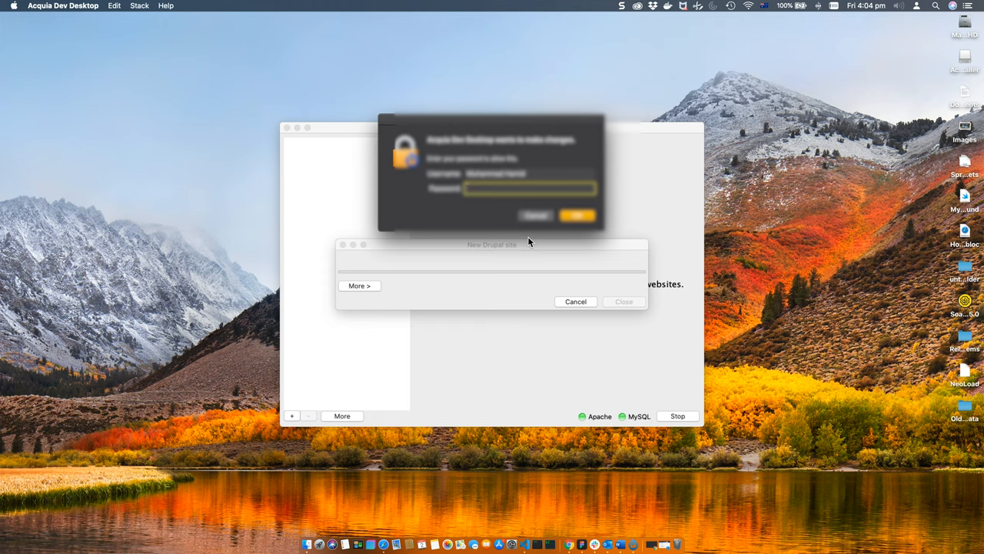
pyautogui.write('password')
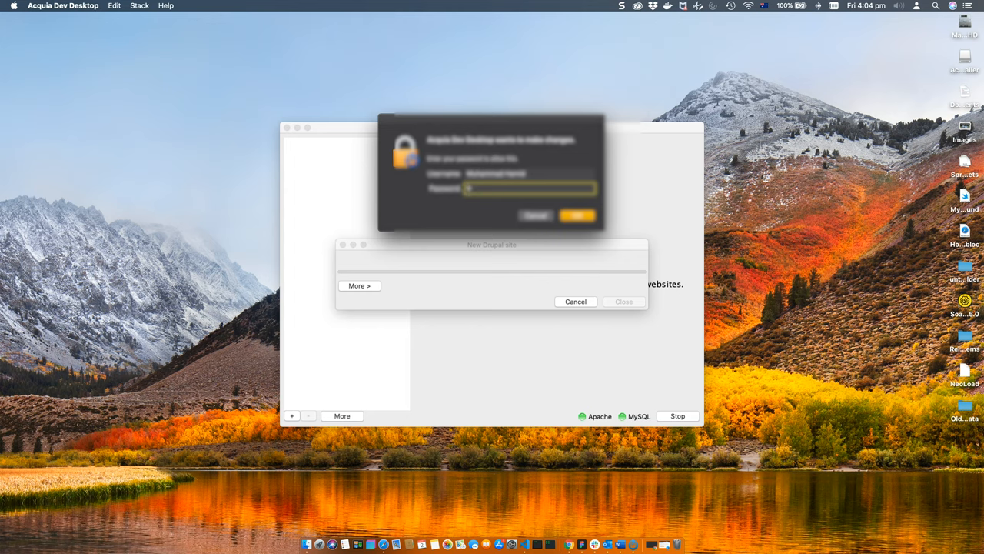
pyautogui.write('password')
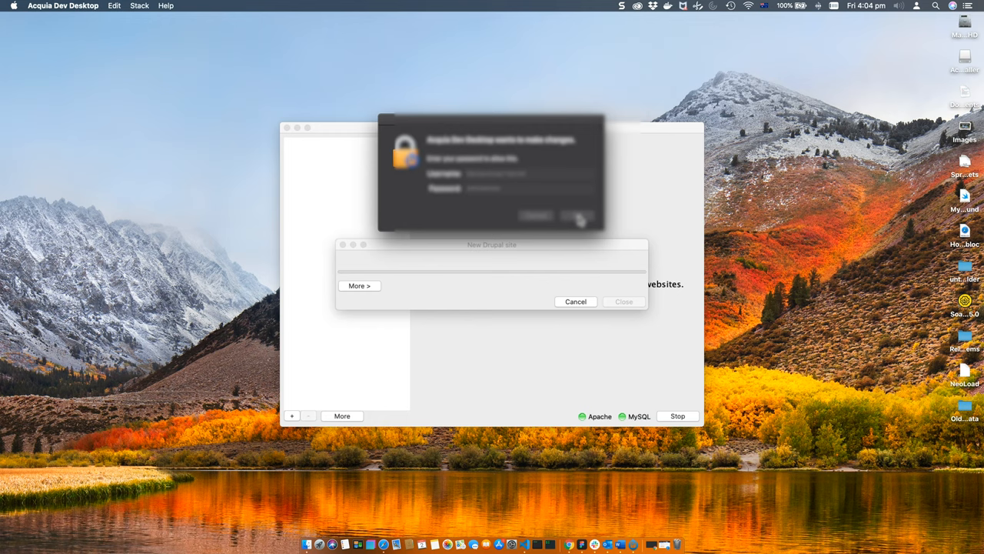
pyautogui.click(578, 216)
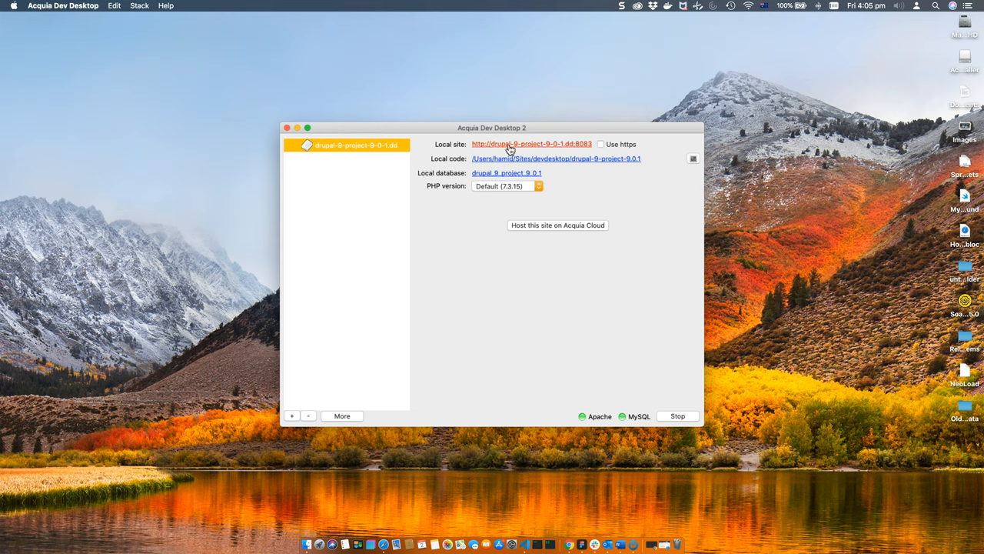
pyautogui.moveTo(535, 146)
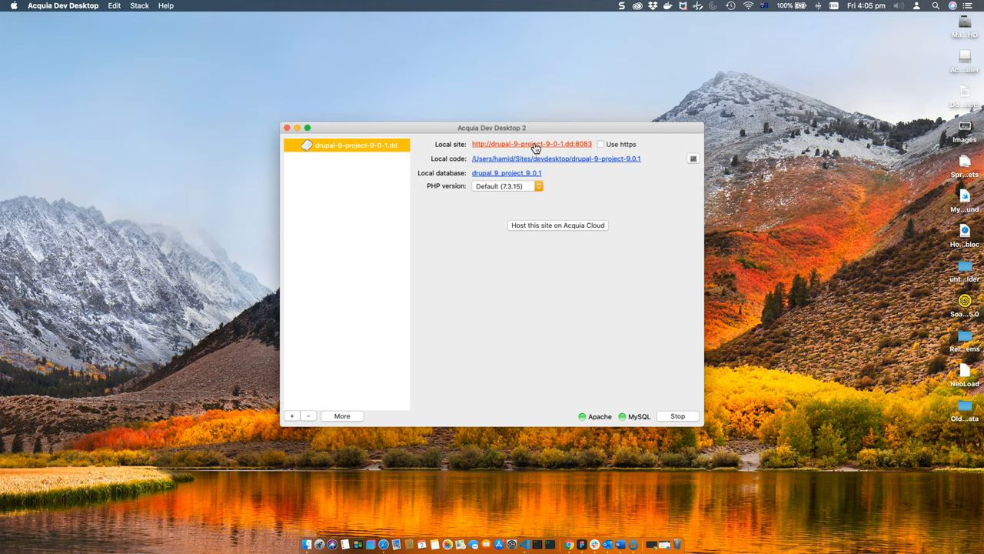
pyautogui.moveTo(586, 148)
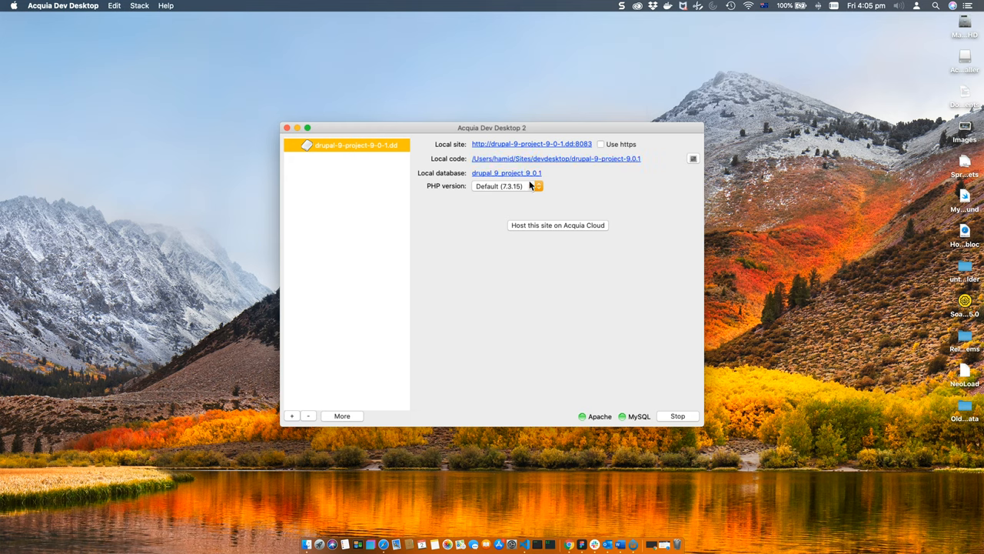
# Keep the Default PHP version and open the Local site URL in Chrome.
pyautogui.click(506, 187)
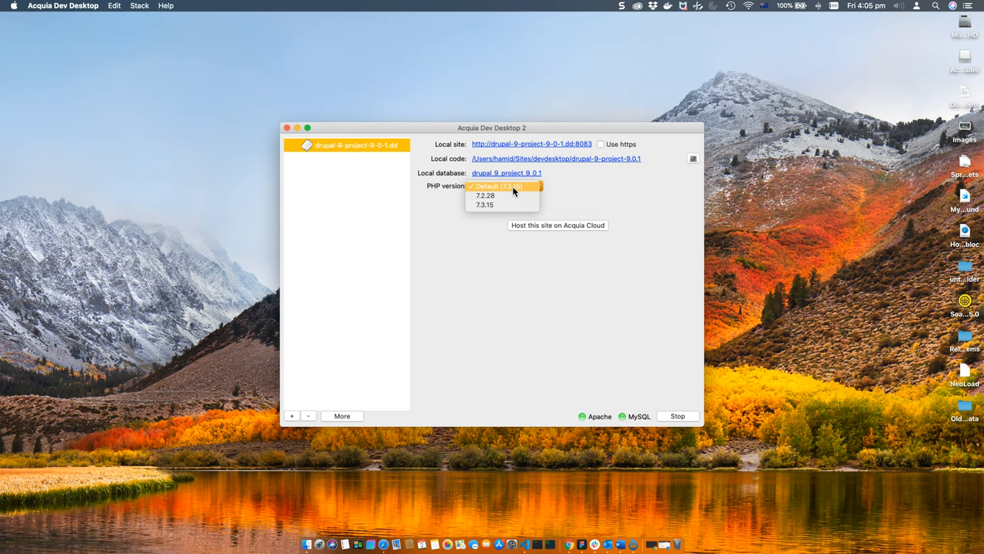
pyautogui.click(498, 184)
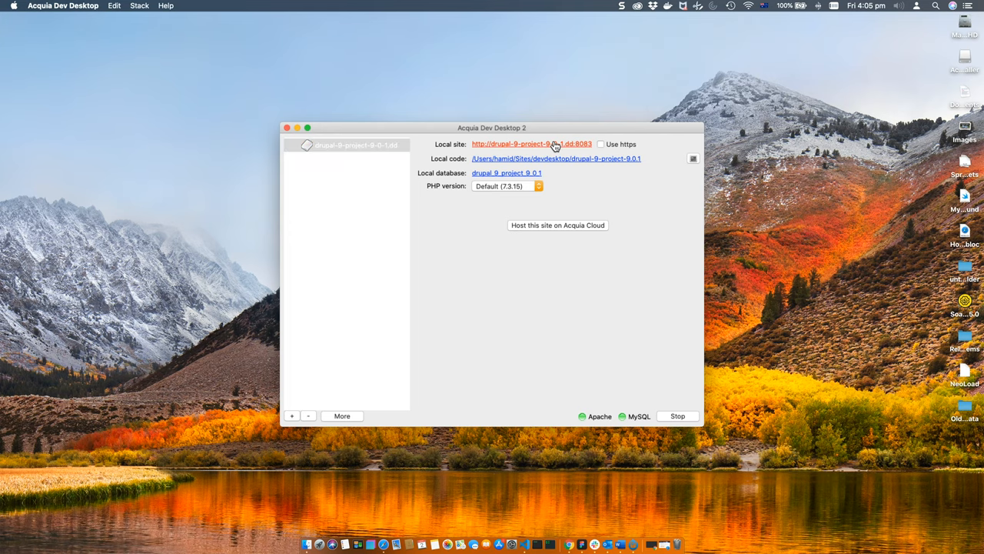
pyautogui.click(530, 144)
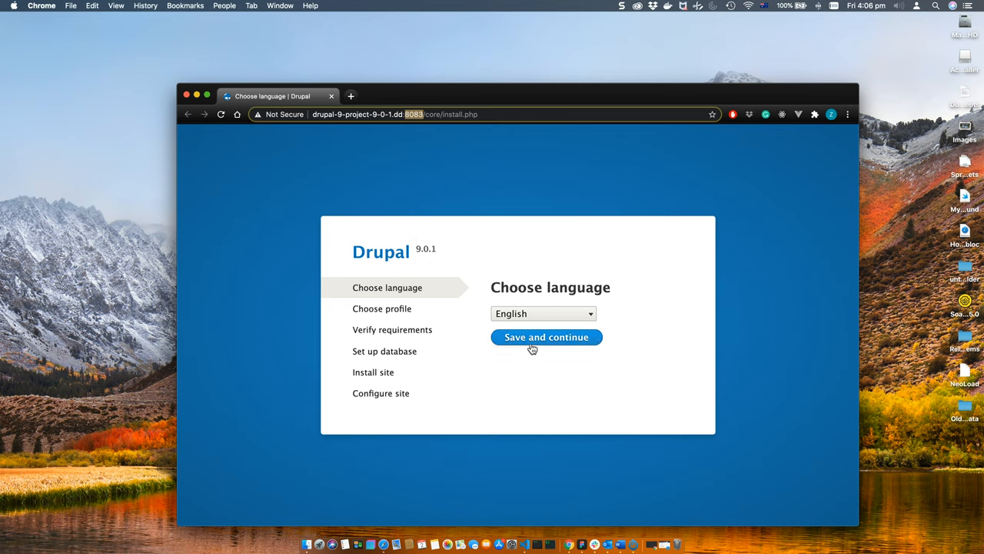
# Keep English and install with the Demo: Umami Food Magazine profile.
pyautogui.click(546, 337)
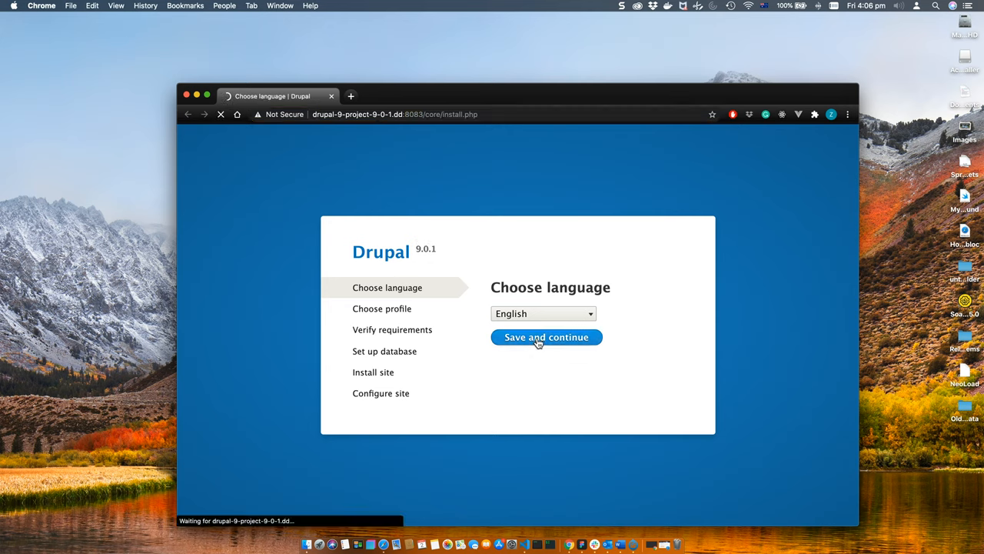
pyautogui.click(546, 337)
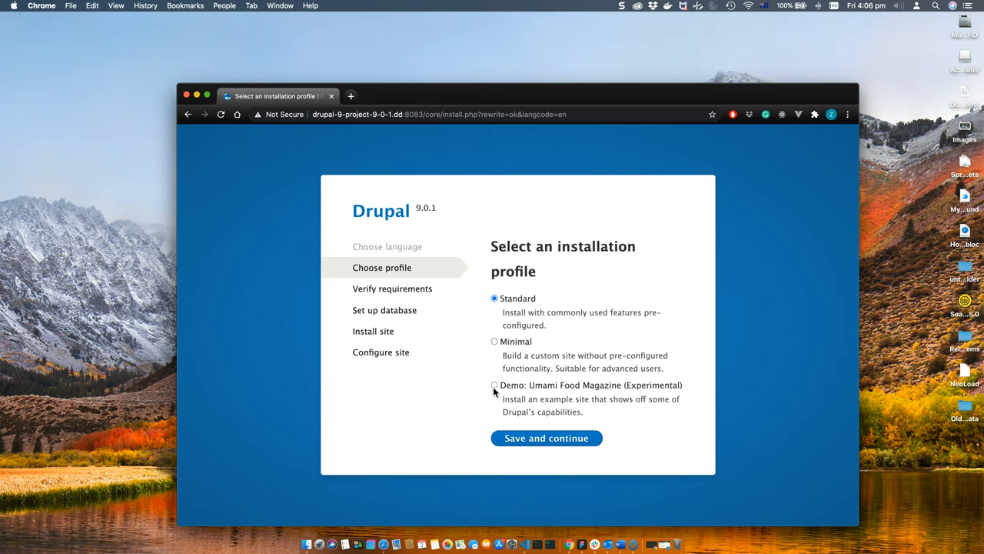
pyautogui.click(495, 384)
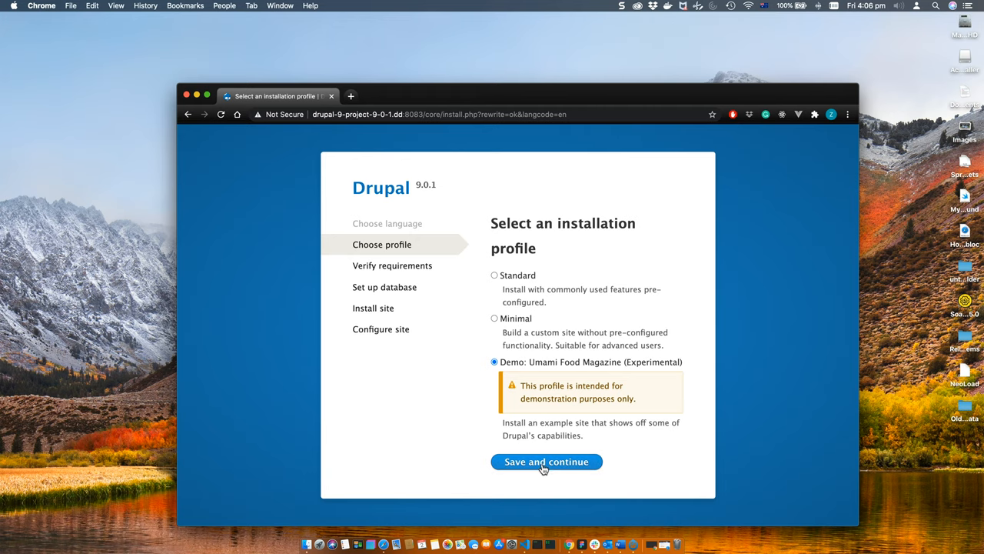
pyautogui.click(546, 461)
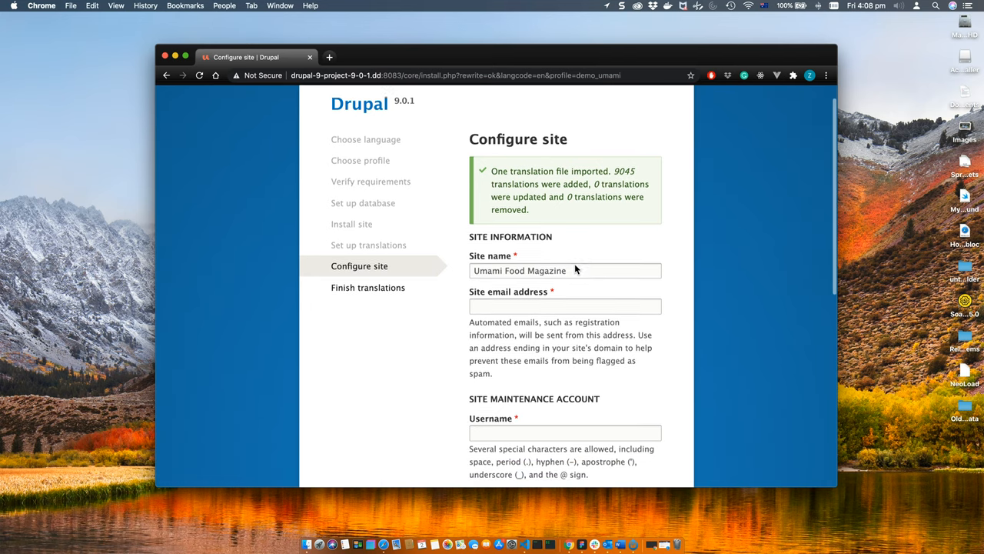
# Fill the maintenance account as username admin with a password and email address.
pyautogui.scroll(-3)
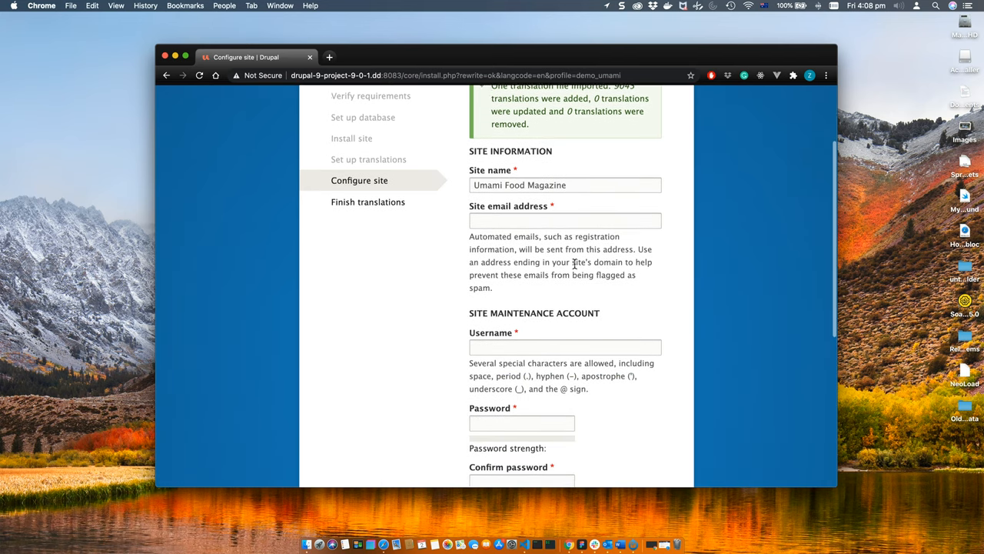
pyautogui.scroll(-3)
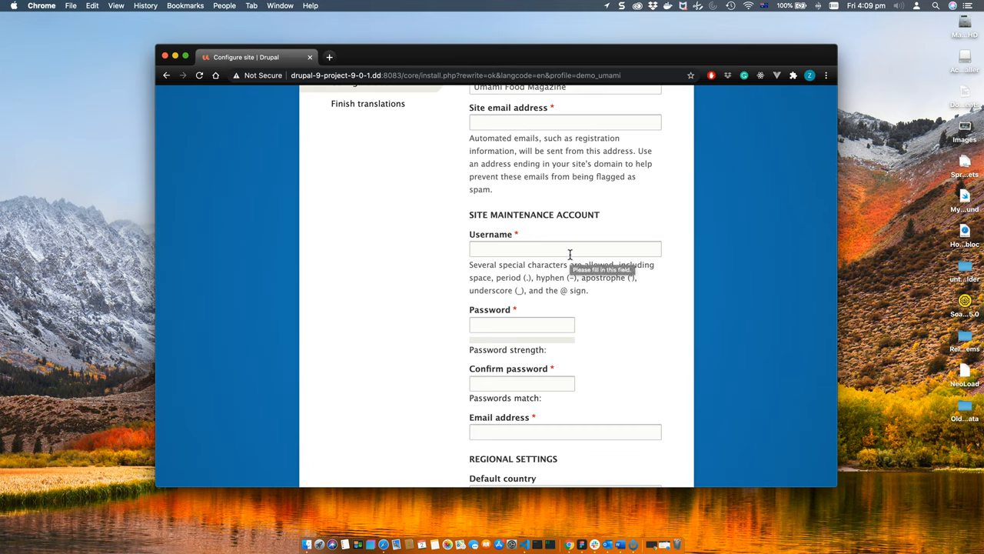
pyautogui.click(566, 250)
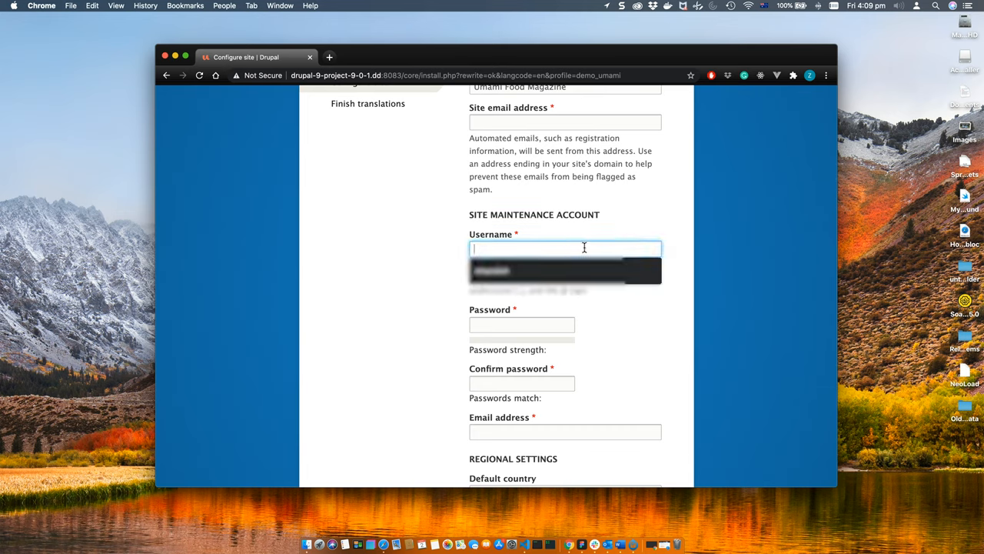
pyautogui.write('admin')
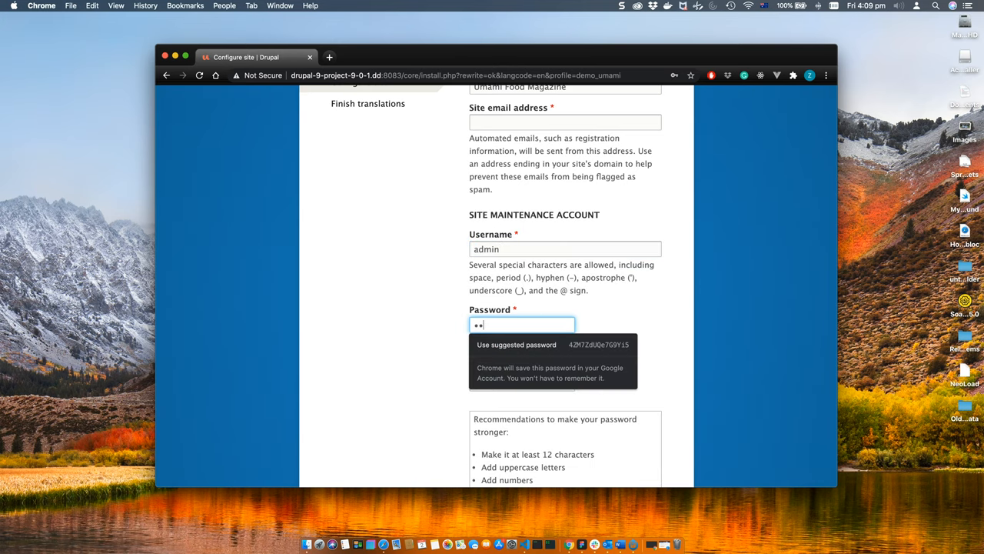
pyautogui.write('•••••')
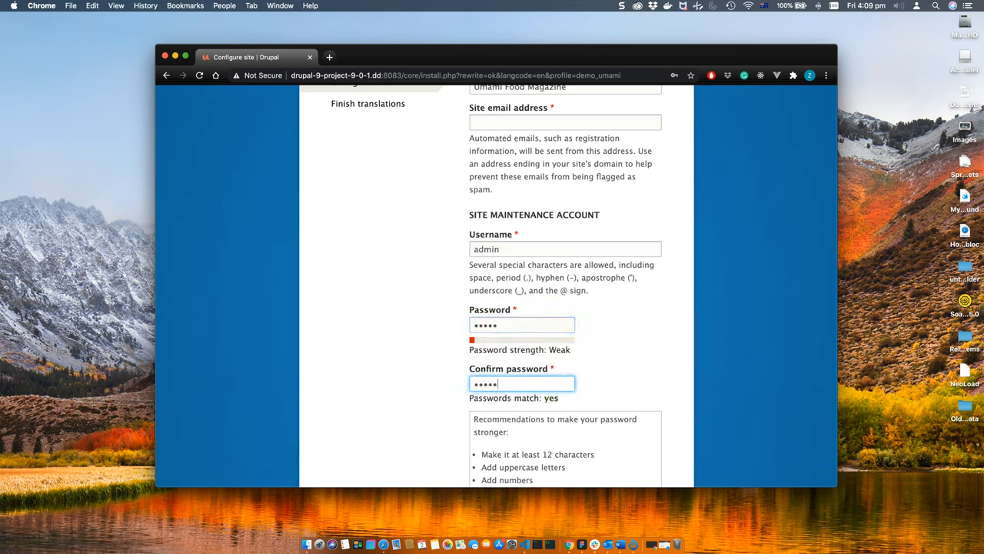
pyautogui.scroll(-3)
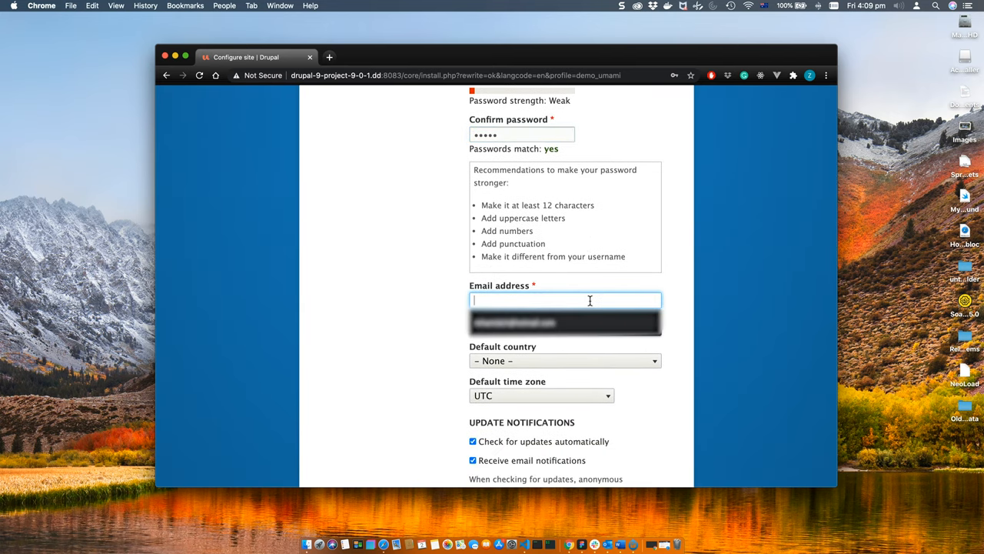
pyautogui.click(526, 442)
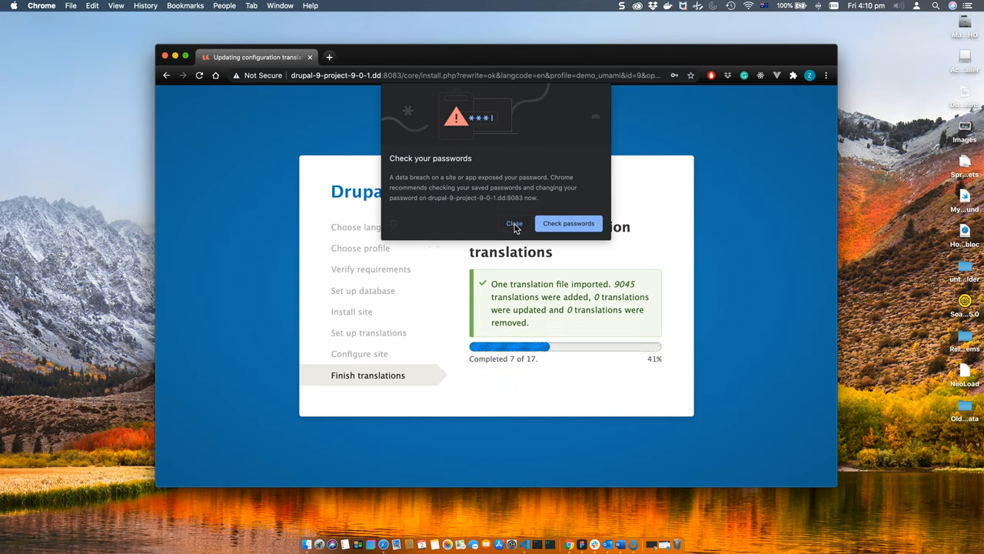
# Dismiss Chrome's password warning, then view the Umami site's Structure, Appearance and admin account menus.
pyautogui.click(513, 223)
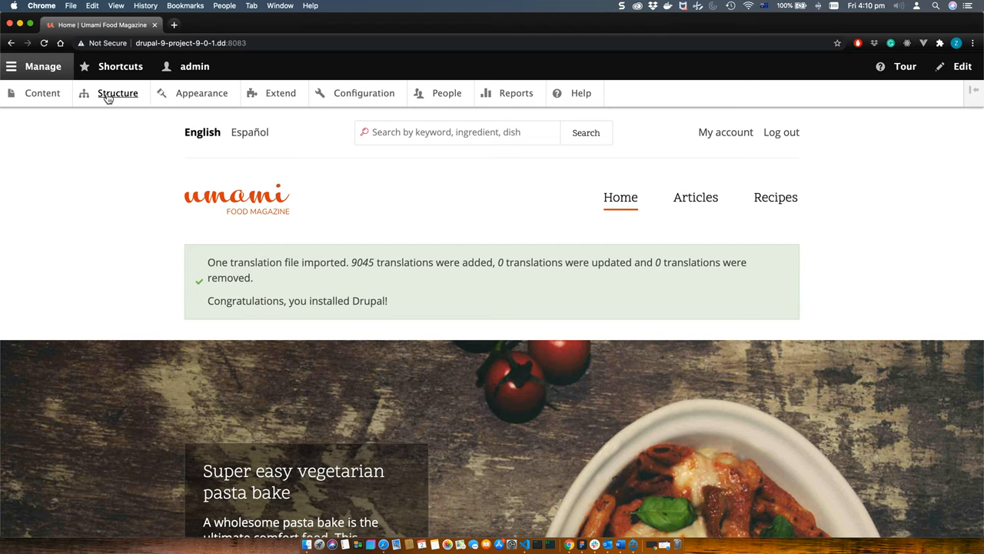
pyautogui.click(117, 94)
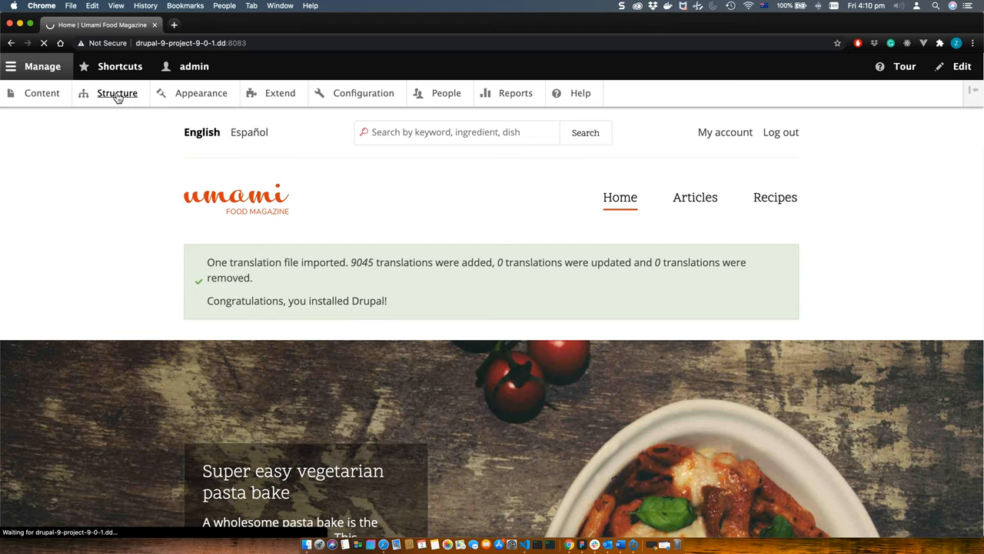
pyautogui.click(117, 94)
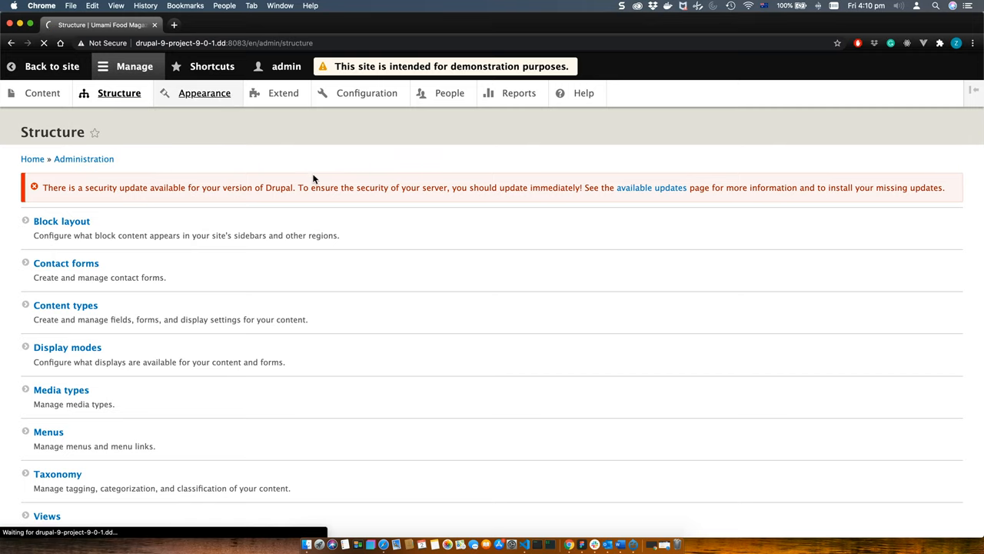
pyautogui.click(203, 94)
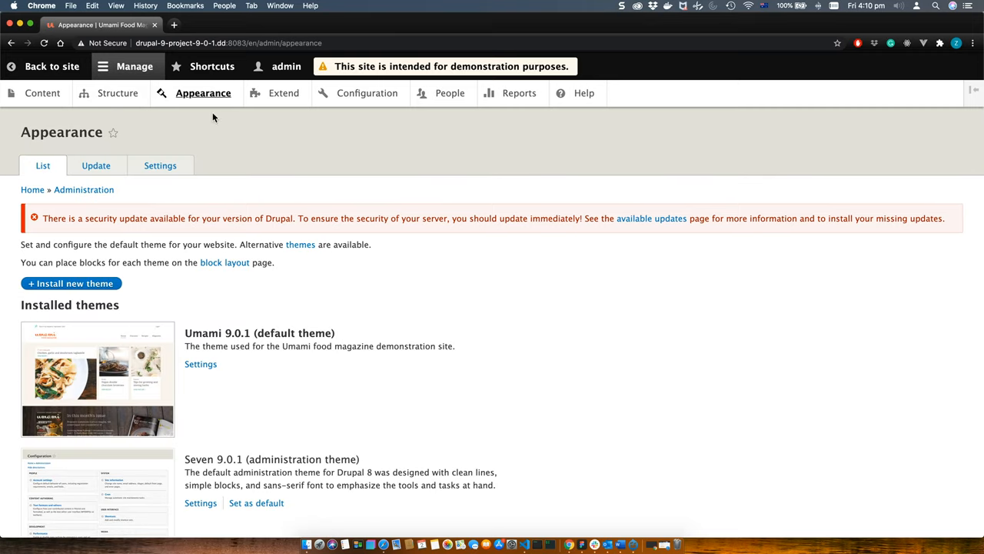
pyautogui.click(286, 66)
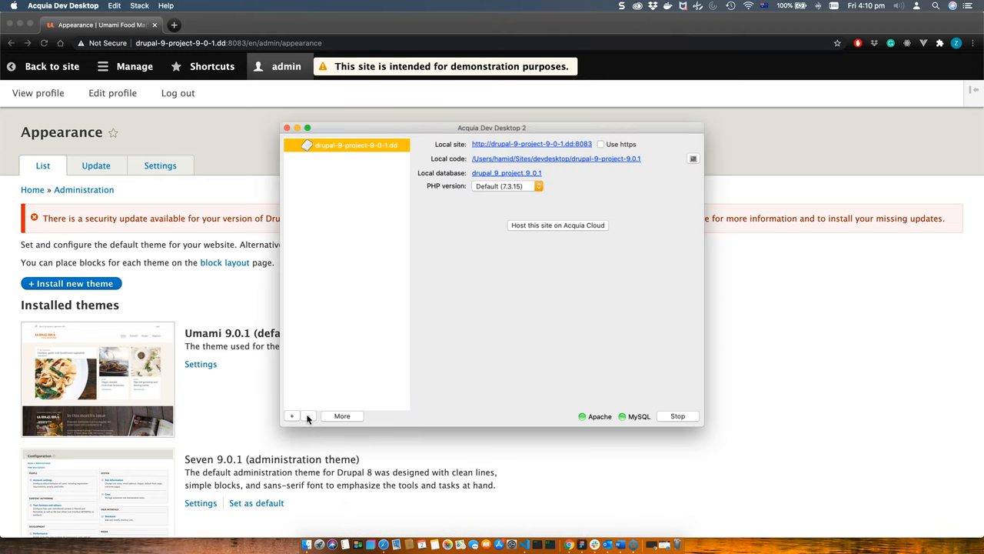
# Add a new Drupal core site drupal-9-project-9-0-2 with its own database and start its download.
pyautogui.click(293, 416)
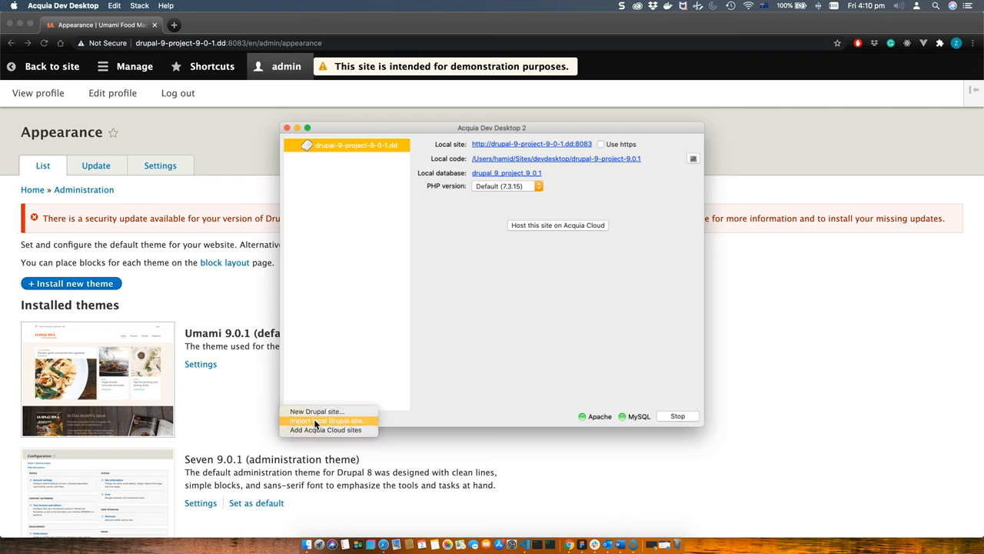
pyautogui.click(317, 411)
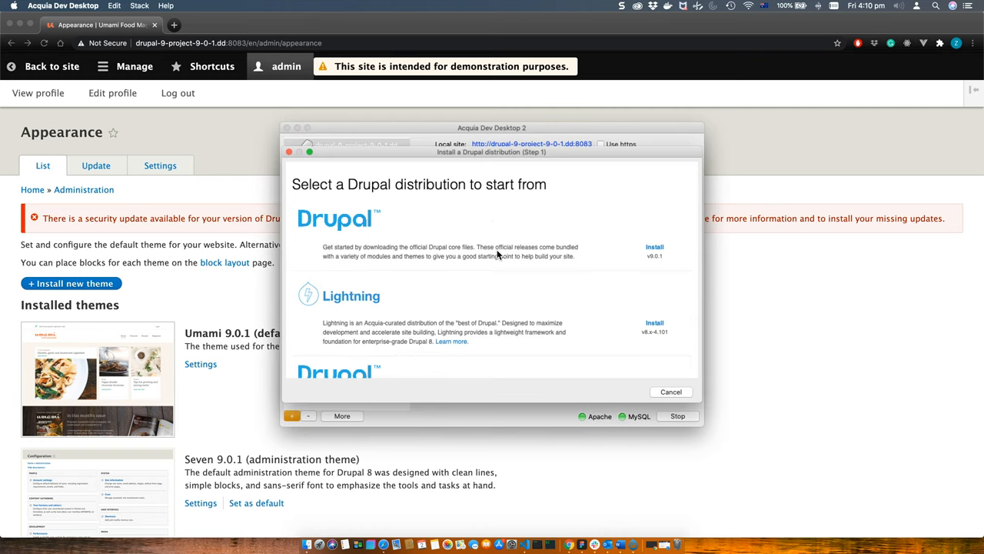
pyautogui.click(654, 246)
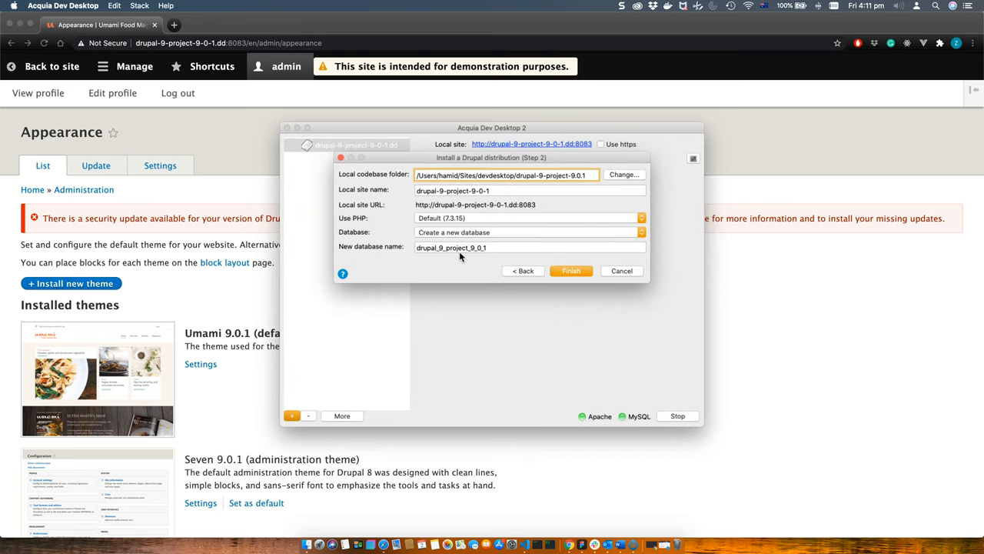
pyautogui.moveTo(445, 221)
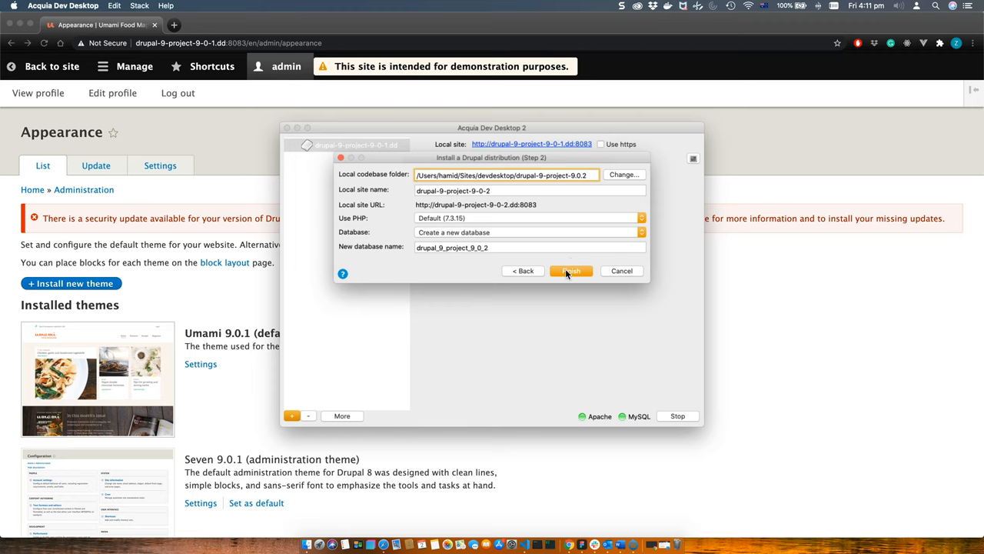
pyautogui.click(573, 270)
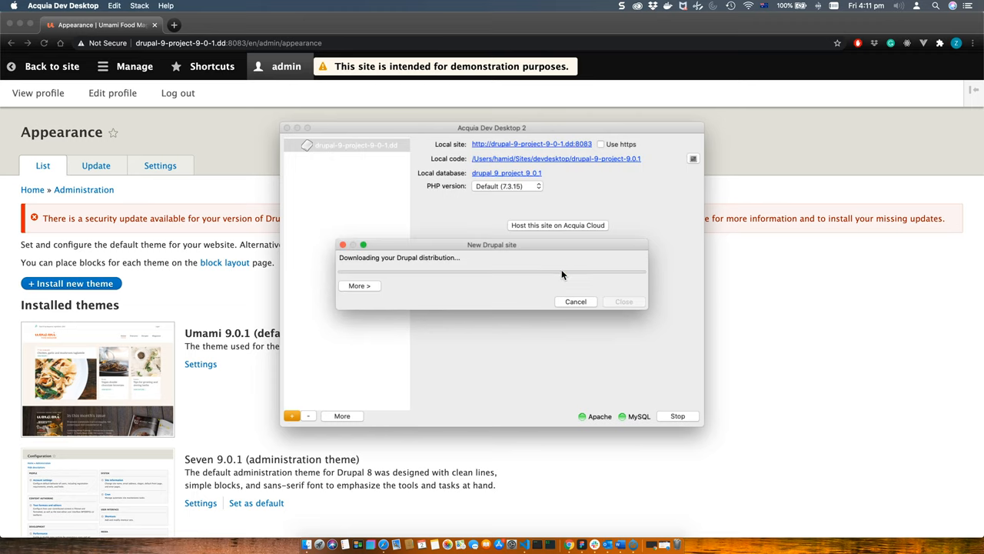